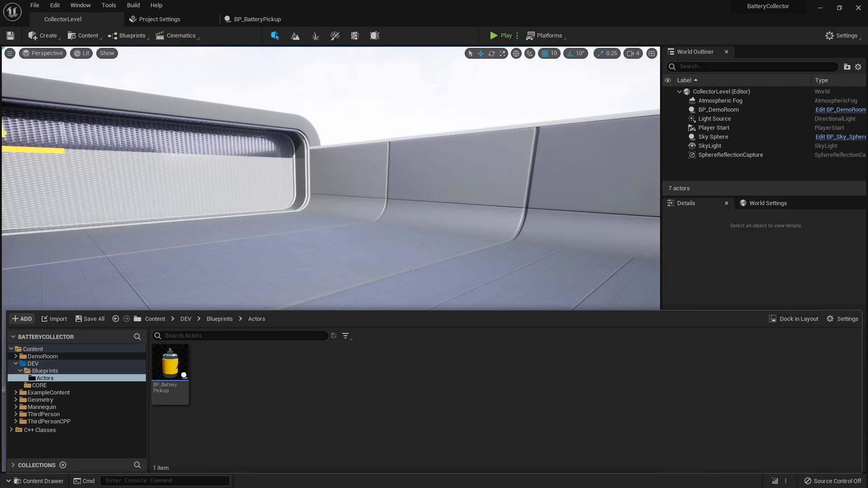
{"action": "mouse_move", "coordinate": [469, 180]}
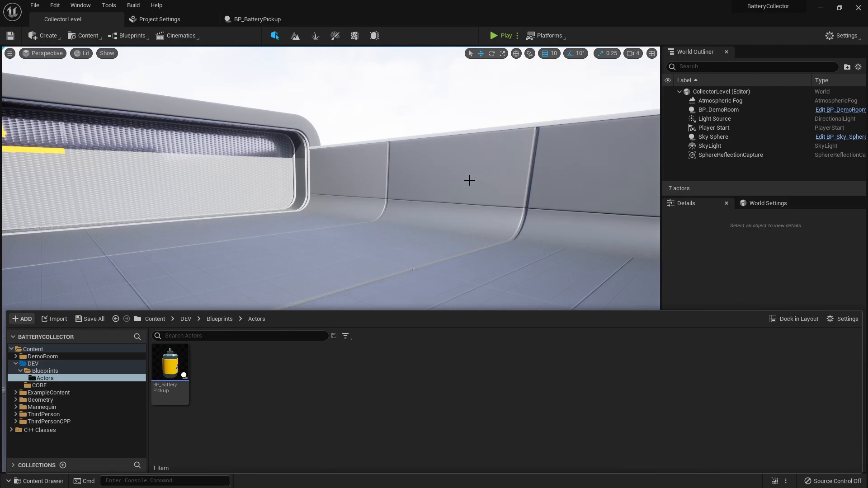
{"action": "mouse_move", "coordinate": [369, 278]}
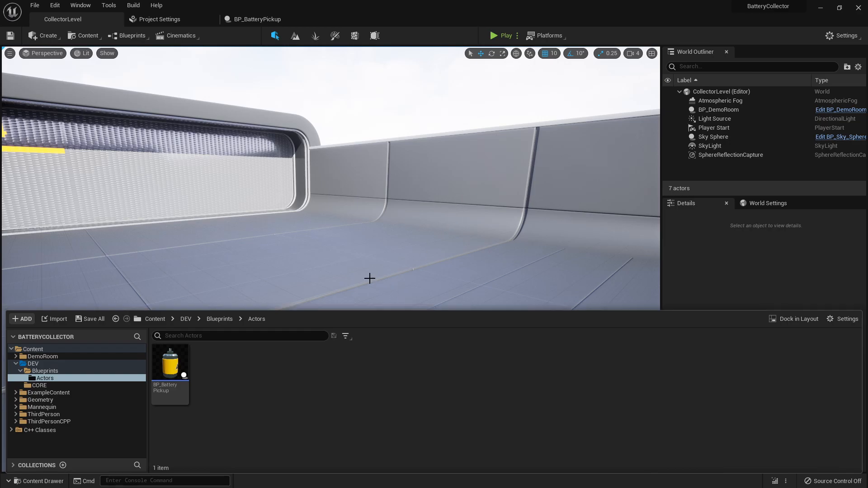
{"action": "mouse_move", "coordinate": [187, 375]}
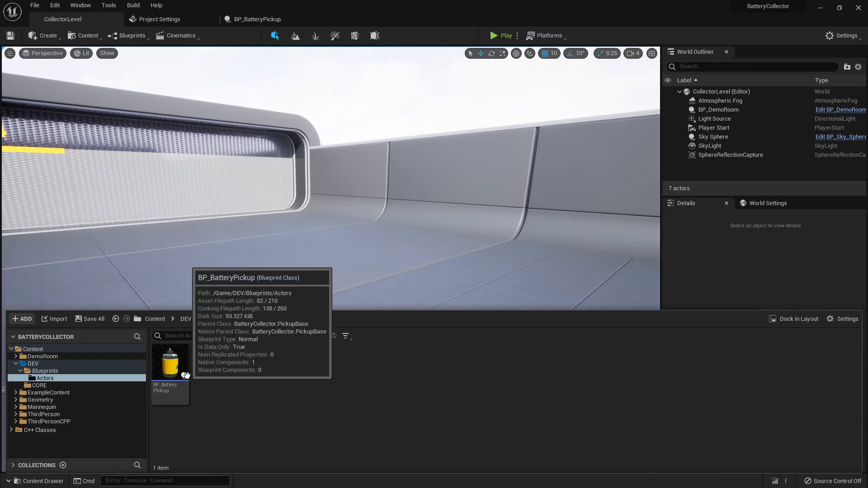
{"action": "mouse_move", "coordinate": [191, 302]}
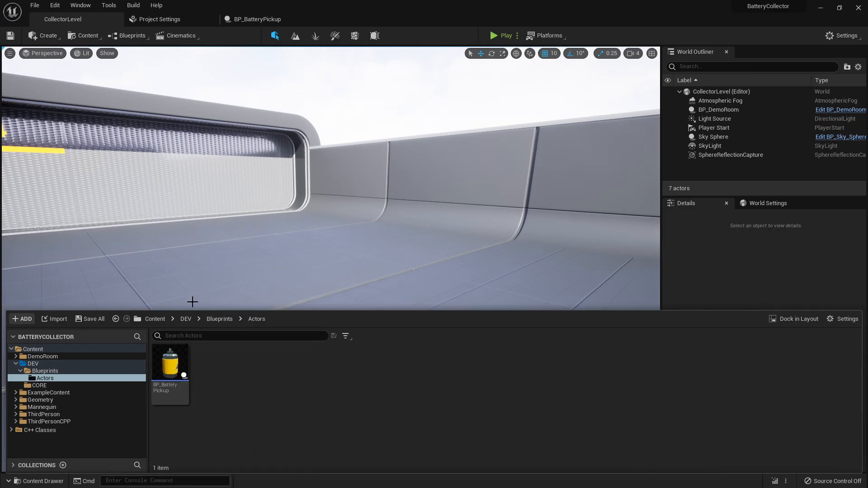
Step: Add a Set Pickup Is Active node to BP_BatteryPickup's event graph and return to the level
{"action": "double_click", "coordinate": [170, 363]}
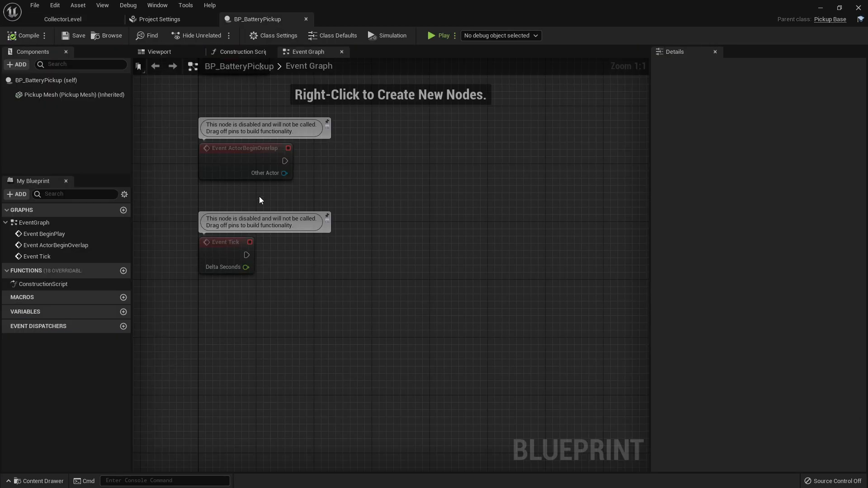
{"action": "mouse_move", "coordinate": [316, 276]}
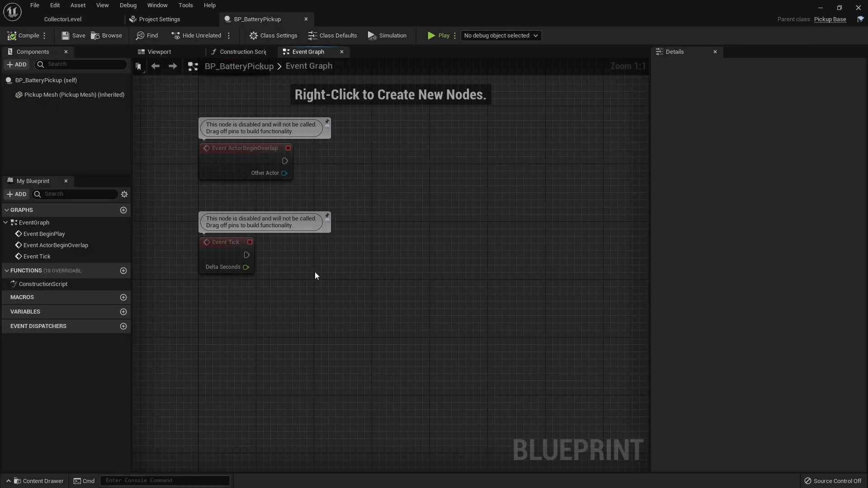
{"action": "right_click", "coordinate": [317, 276]}
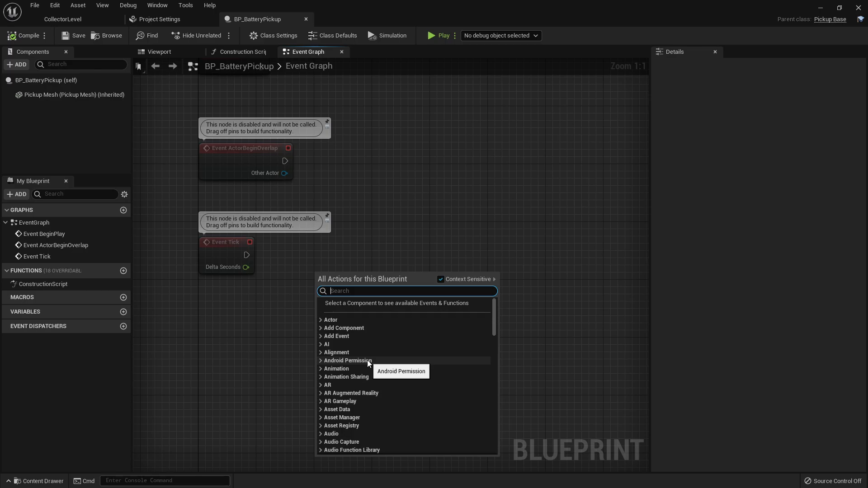
{"action": "type", "text": "setpick"}
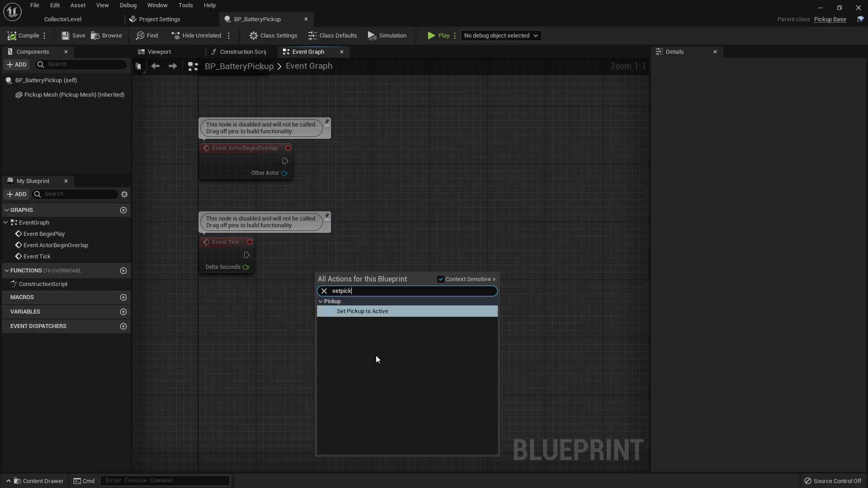
{"action": "left_click", "coordinate": [362, 311]}
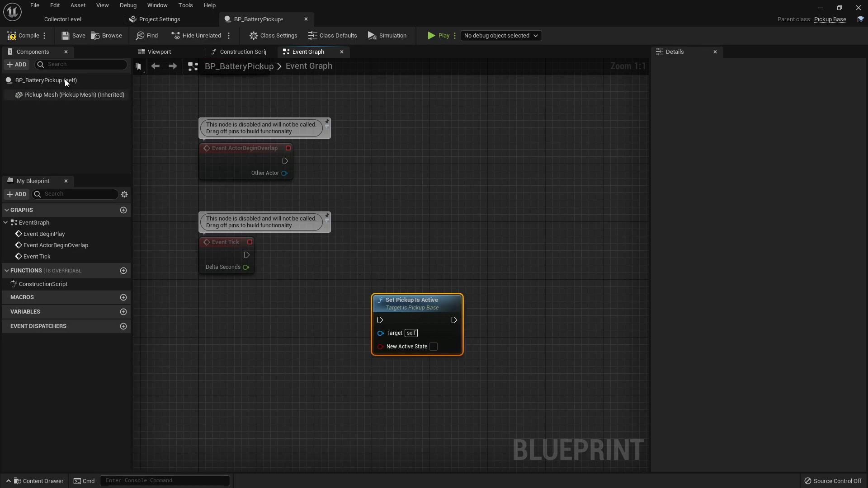
{"action": "left_click", "coordinate": [62, 19]}
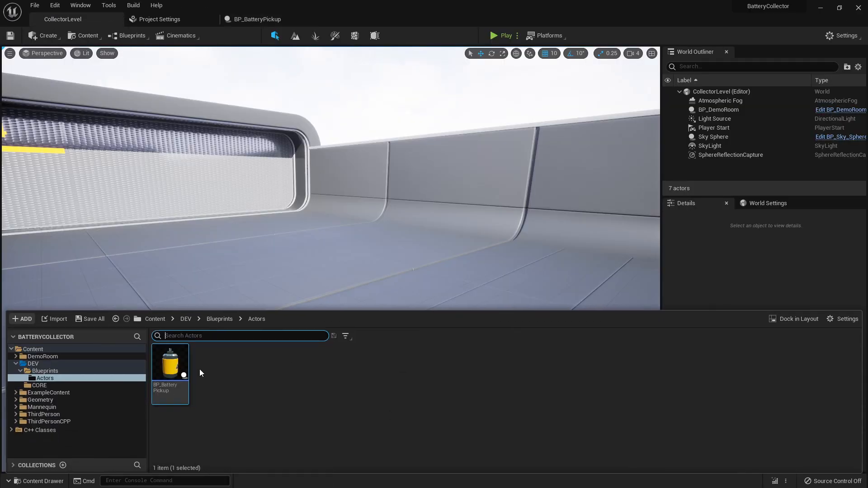
{"action": "mouse_move", "coordinate": [221, 375]}
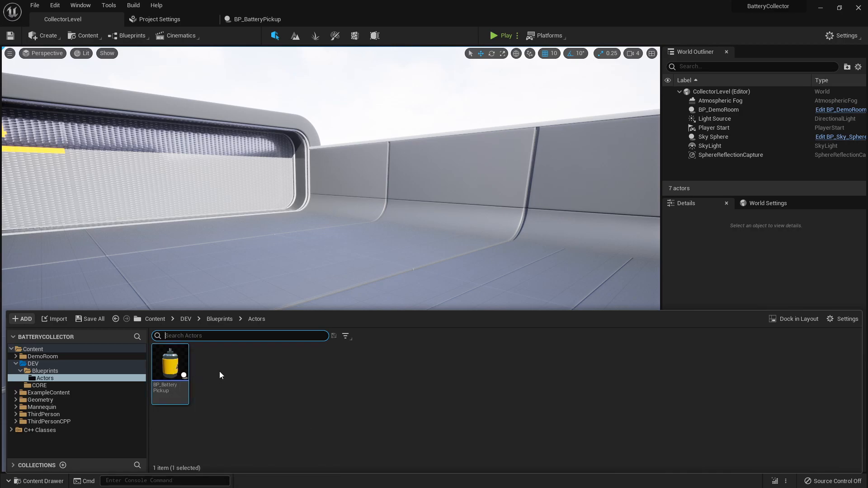
{"action": "mouse_move", "coordinate": [246, 400]}
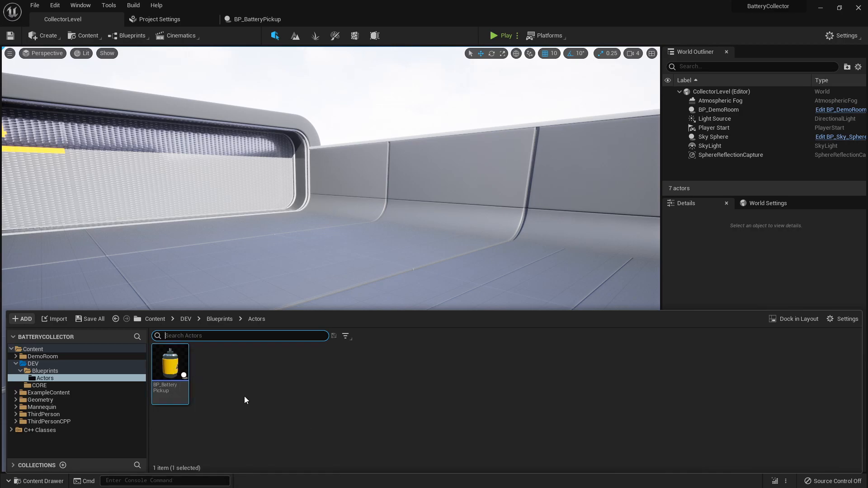
{"action": "mouse_move", "coordinate": [227, 382]}
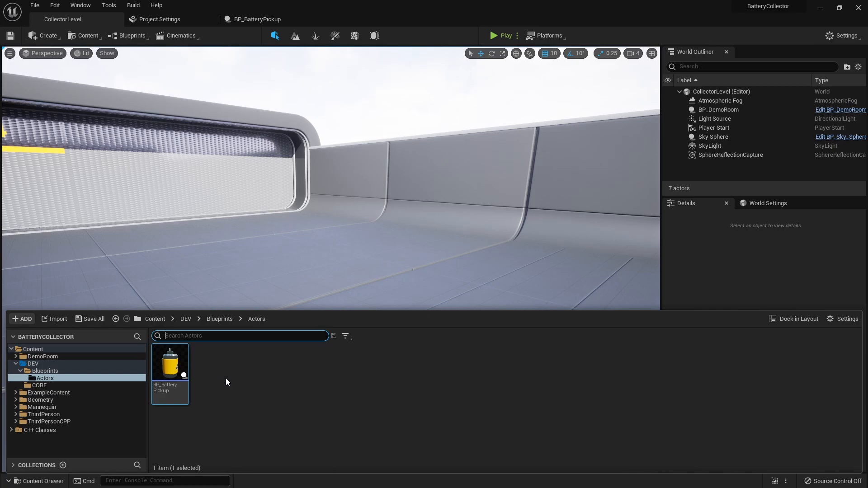
{"action": "mouse_move", "coordinate": [244, 377]}
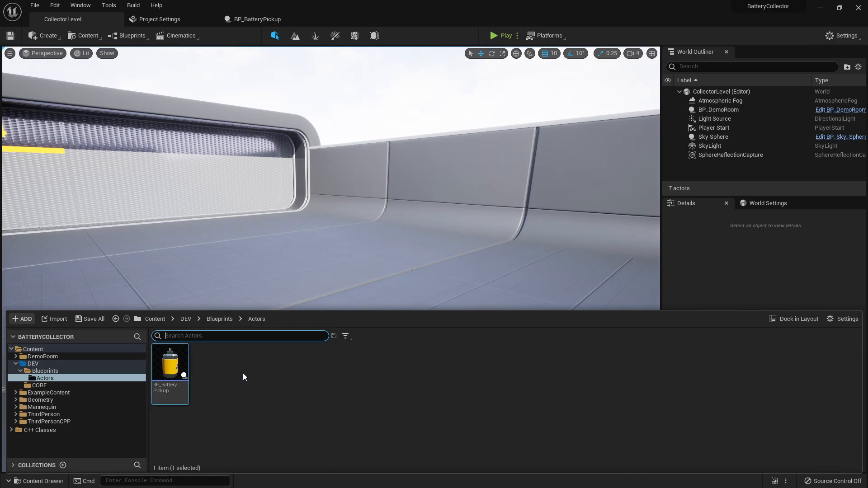
{"action": "mouse_move", "coordinate": [202, 393]}
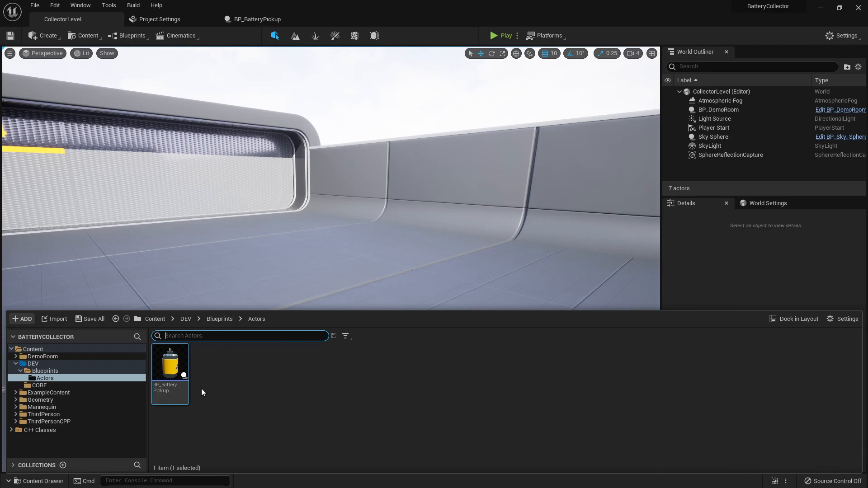
{"action": "mouse_move", "coordinate": [195, 382]}
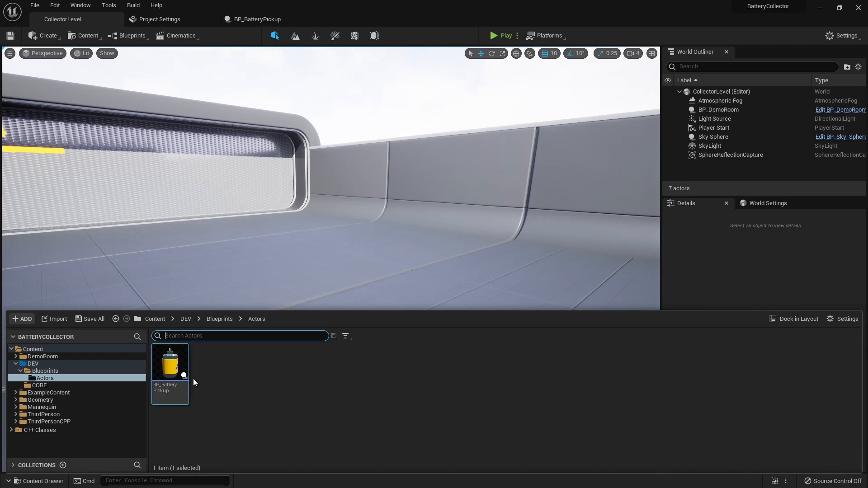
{"action": "mouse_move", "coordinate": [200, 384]}
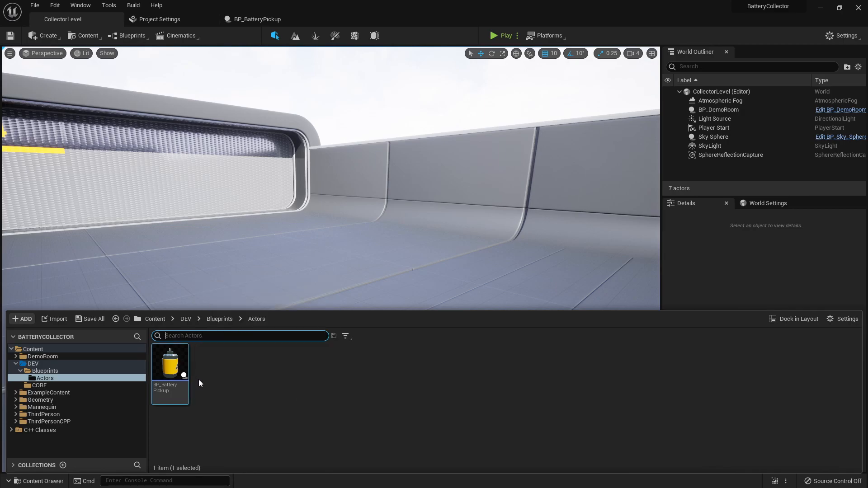
{"action": "mouse_move", "coordinate": [265, 382]}
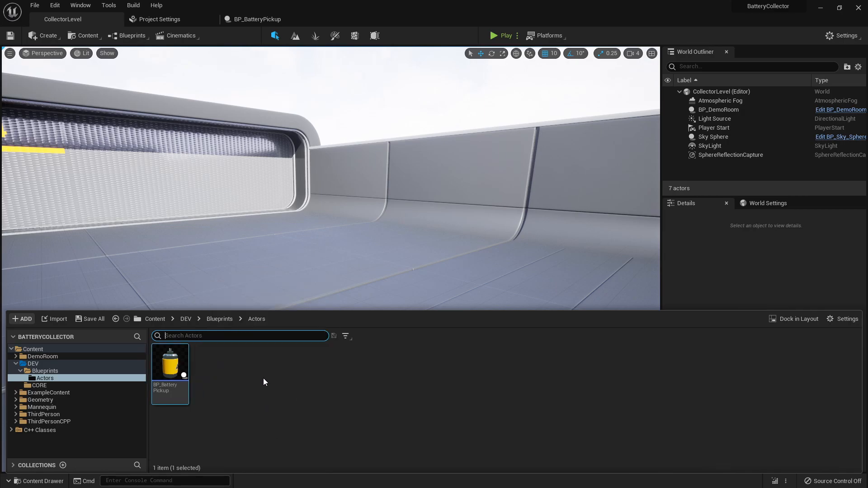
{"action": "mouse_move", "coordinate": [271, 398]}
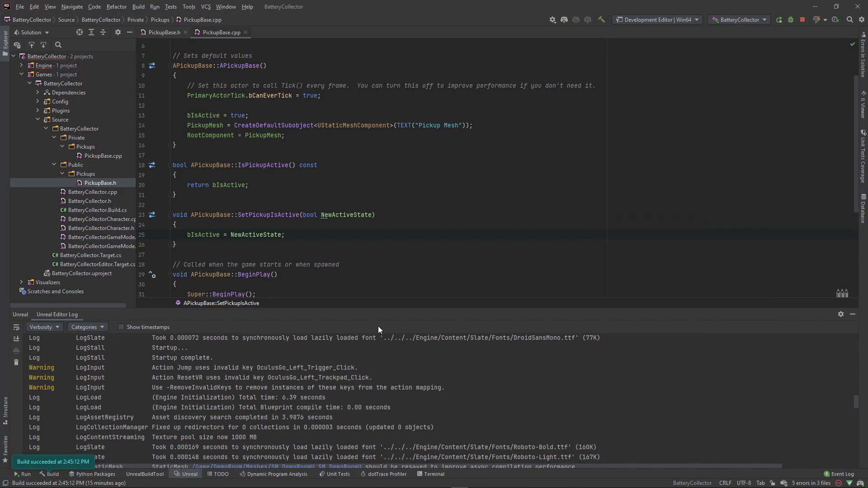
{"action": "mouse_move", "coordinate": [351, 262]}
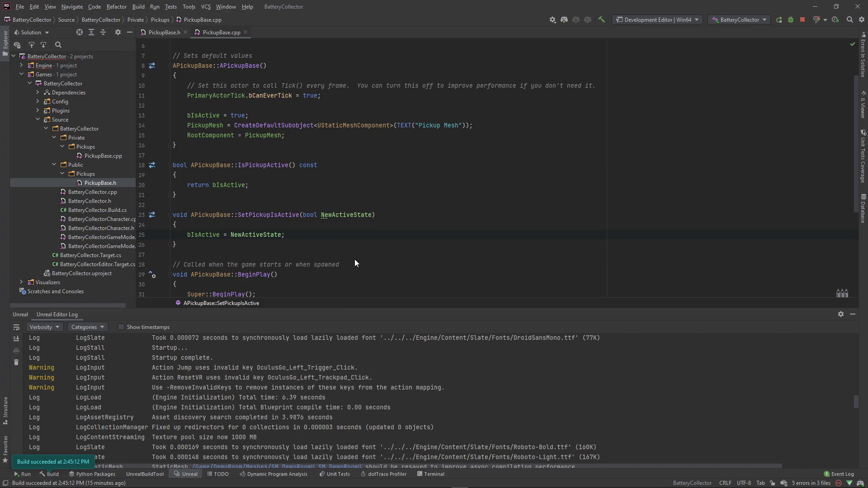
{"action": "mouse_move", "coordinate": [355, 260]}
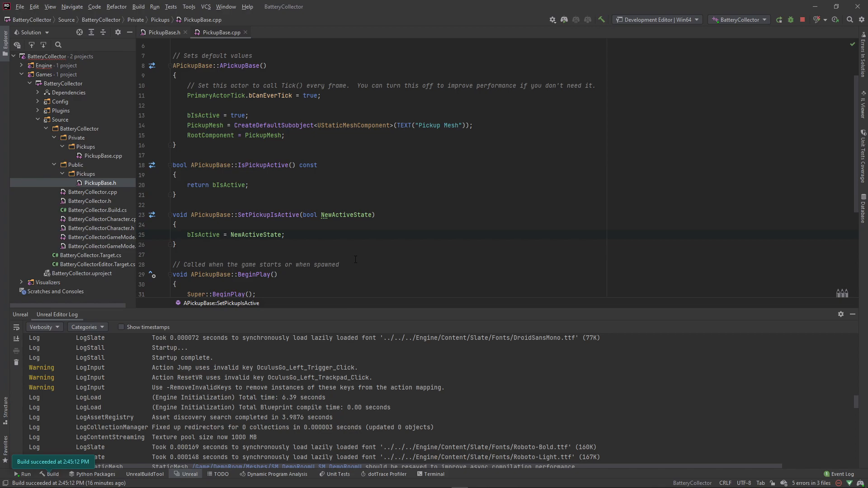
Step: Start adding a new Actor-based Unreal class in the public Pickups folder from PickupBase.h
{"action": "left_click", "coordinate": [161, 32]}
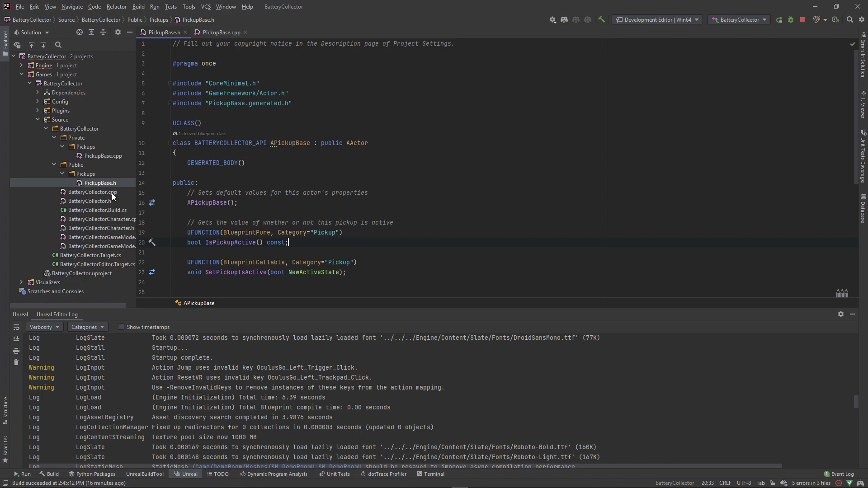
{"action": "left_click", "coordinate": [85, 173]}
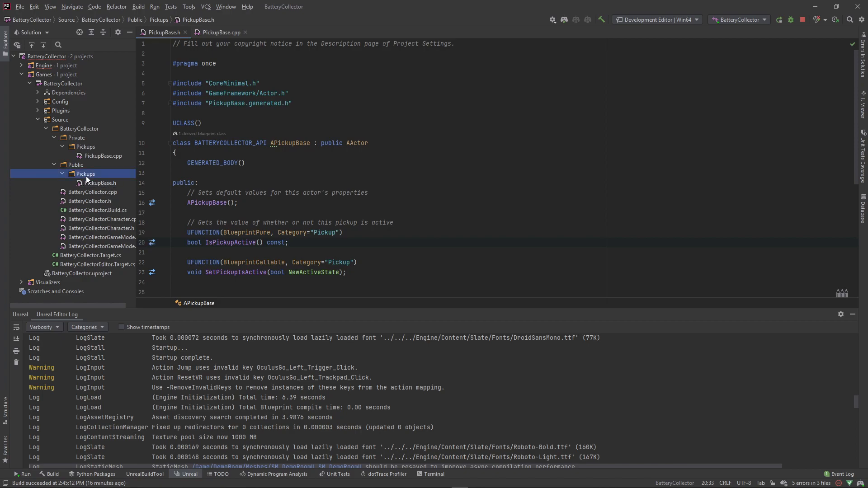
{"action": "right_click", "coordinate": [85, 174]}
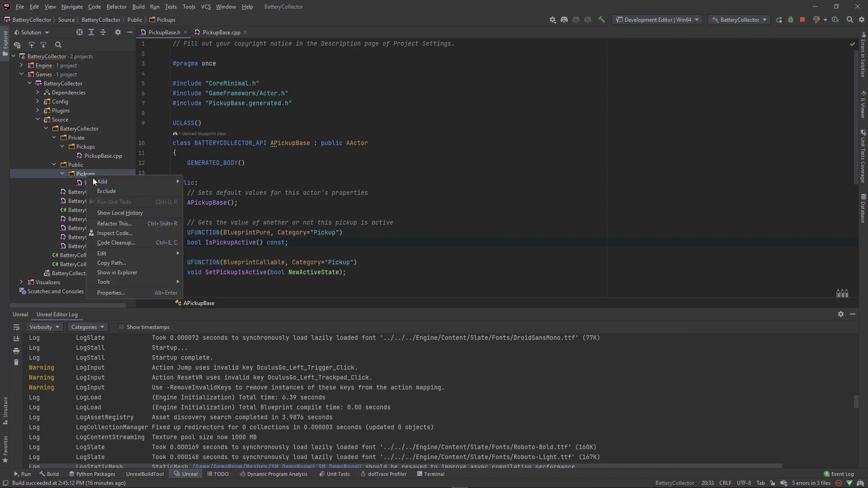
{"action": "left_click", "coordinate": [101, 181]}
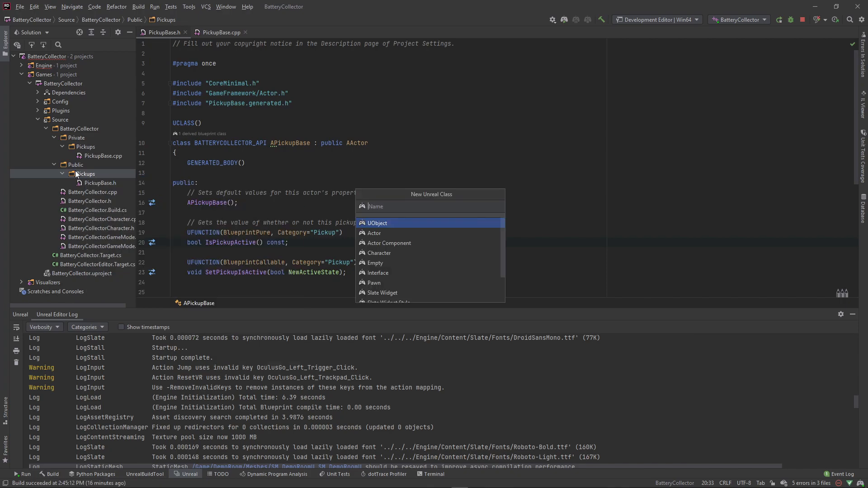
{"action": "mouse_move", "coordinate": [99, 189]}
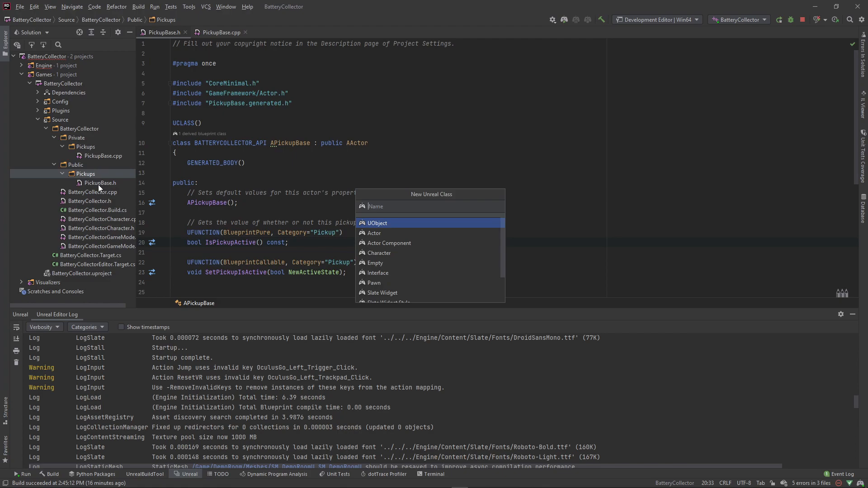
{"action": "mouse_move", "coordinate": [67, 133]}
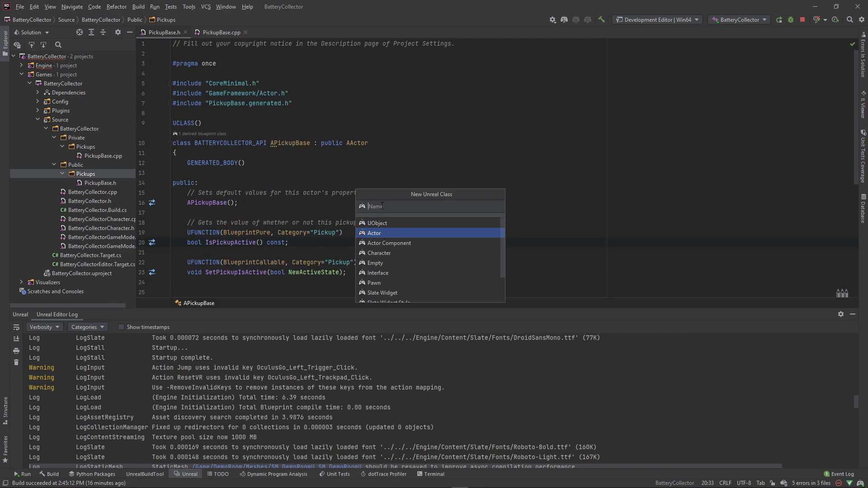
Step: Name the new class BatteryPickup and derive it from APickupBase with the PickupBase.h include
{"action": "type", "text": "Batt"}
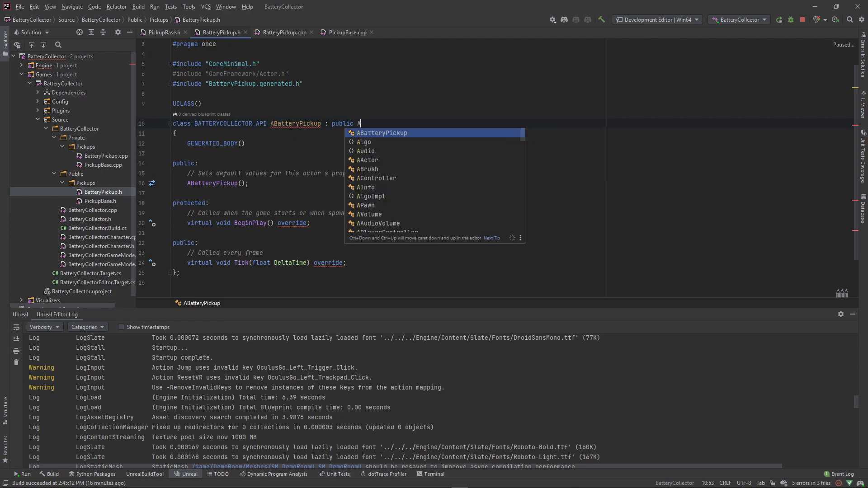
{"action": "type", "text": "PickupBase"}
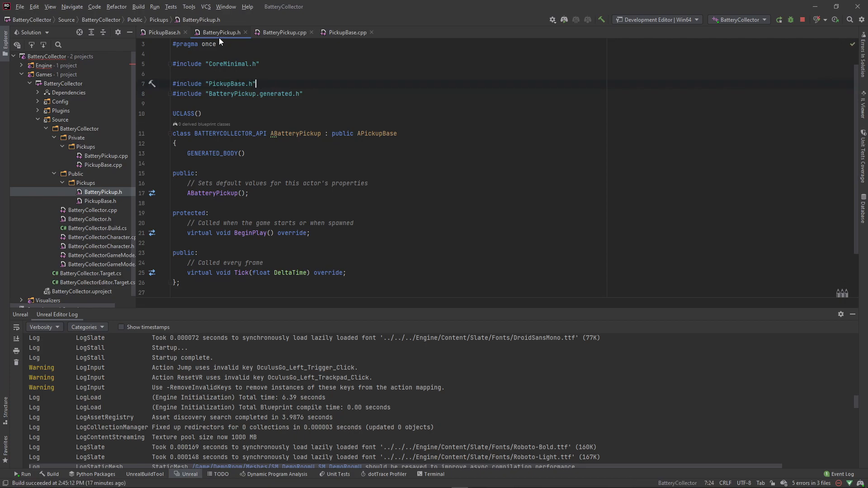
Step: Review PickupBase.h and BatteryPickup.h declaring ABatteryPickup as an APickupBase subclass
{"action": "left_click", "coordinate": [165, 32]}
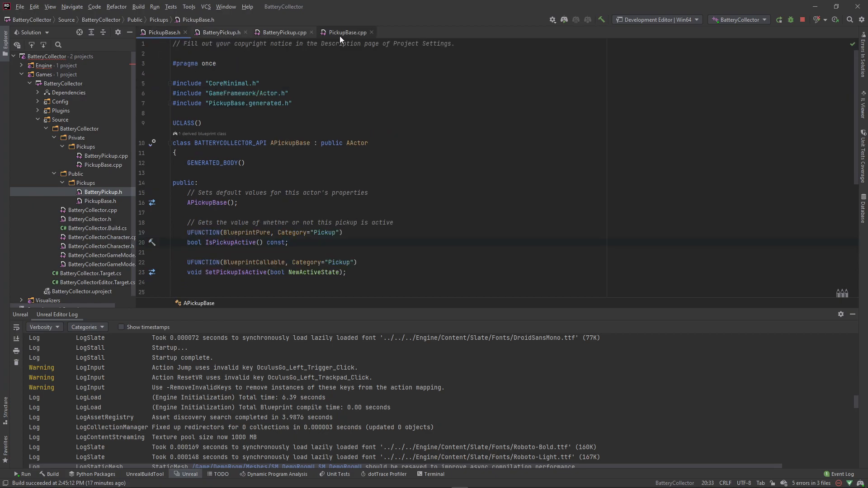
{"action": "left_click", "coordinate": [347, 32]}
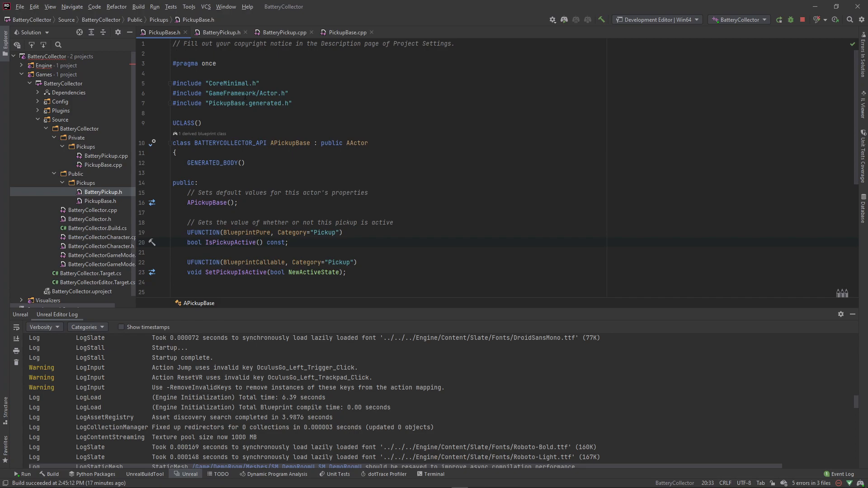
{"action": "left_click", "coordinate": [221, 32]}
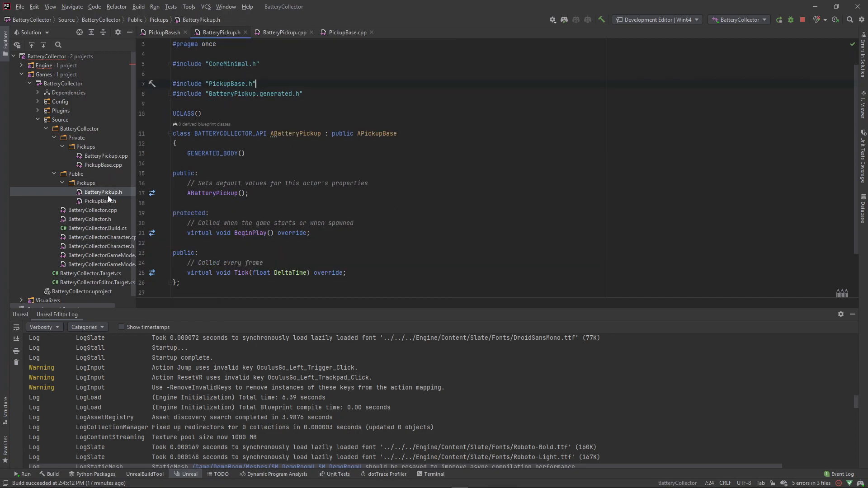
{"action": "scroll", "scroll_direction": "down", "scroll_amount": 3}
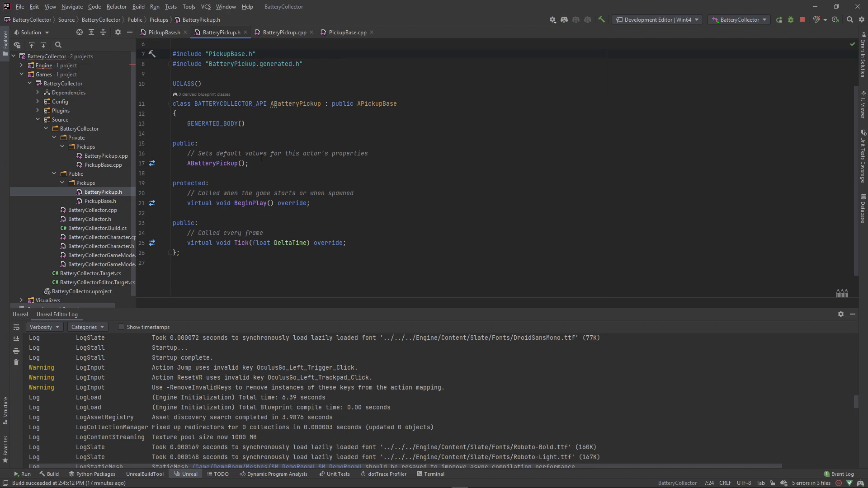
{"action": "key", "text": "alt+tab"}
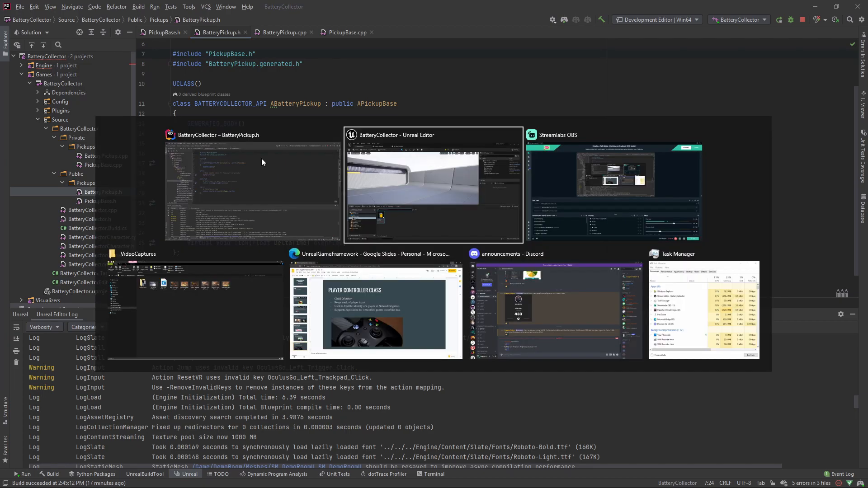
{"action": "left_click", "coordinate": [433, 135]}
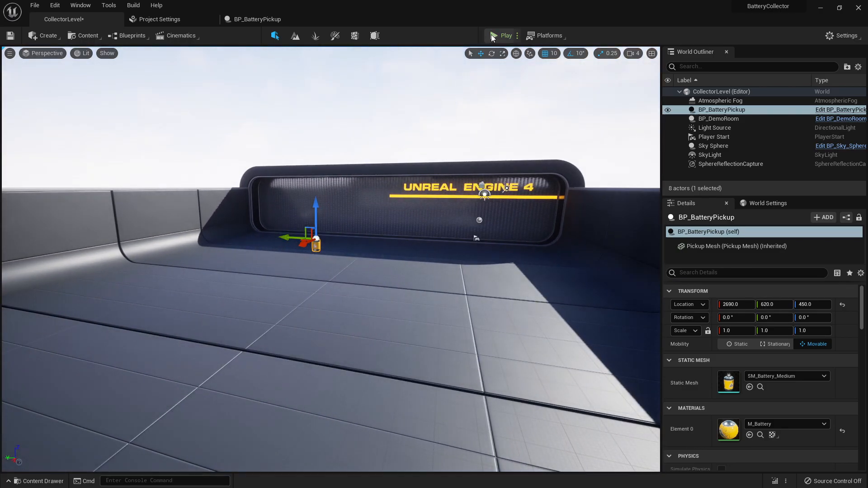
{"action": "left_click", "coordinate": [501, 36]}
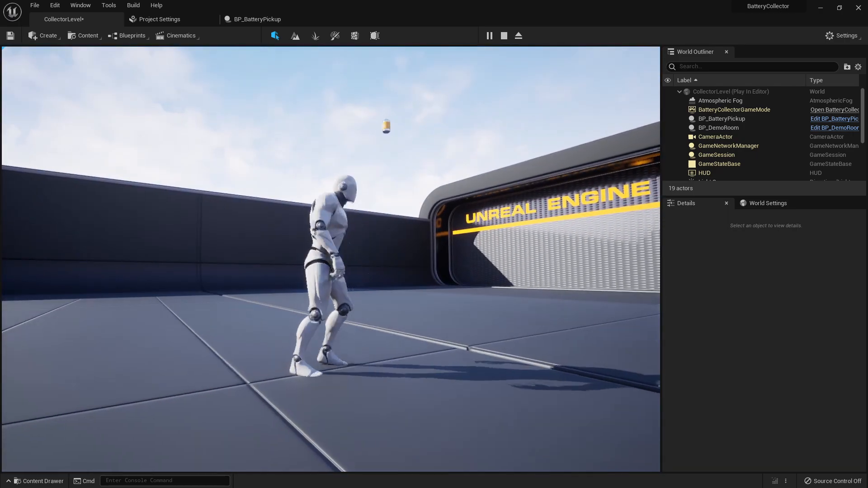
{"action": "left_click", "coordinate": [504, 36]}
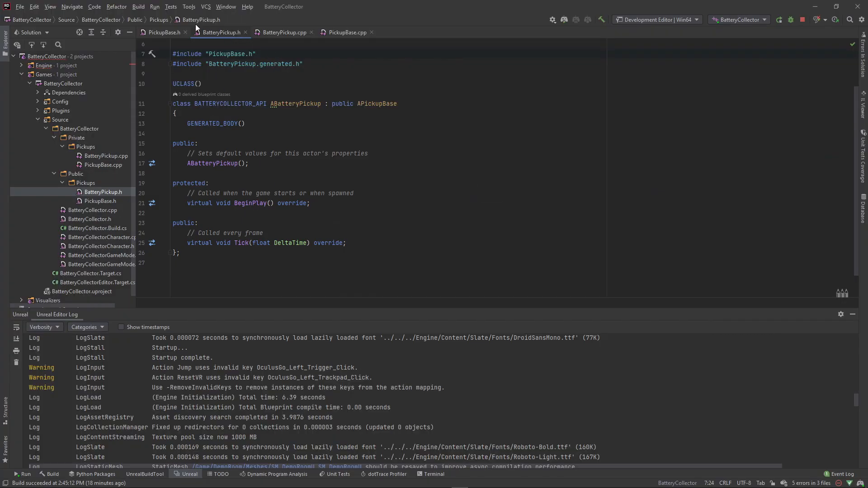
{"action": "mouse_move", "coordinate": [217, 47]}
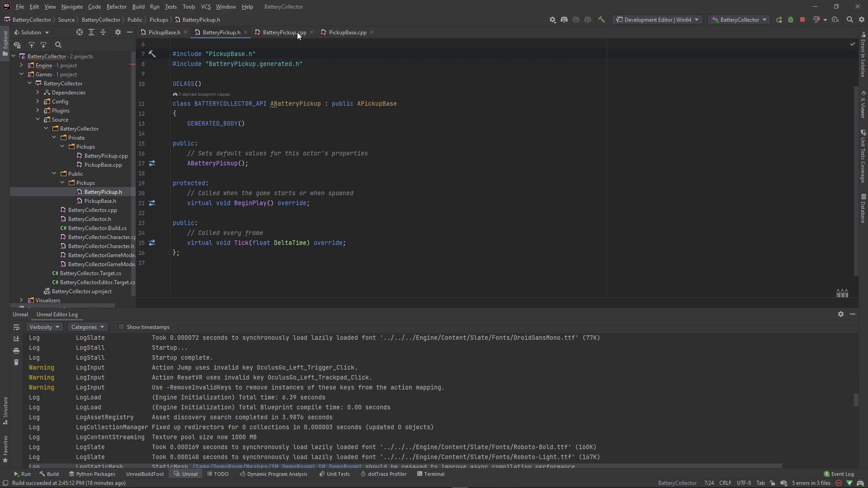
Step: Reference PickupMesh in the BatteryPickup constructor, checking its declaration in PickupBase
{"action": "left_click", "coordinate": [283, 33]}
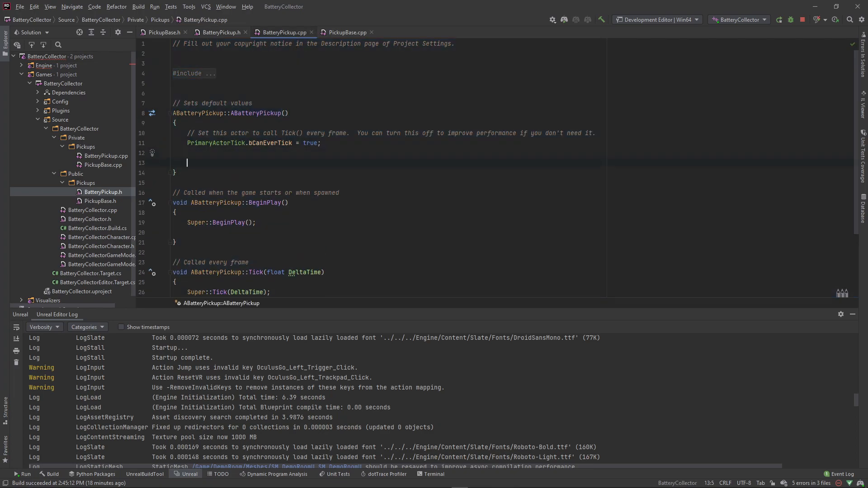
{"action": "type", "text": "Pick"}
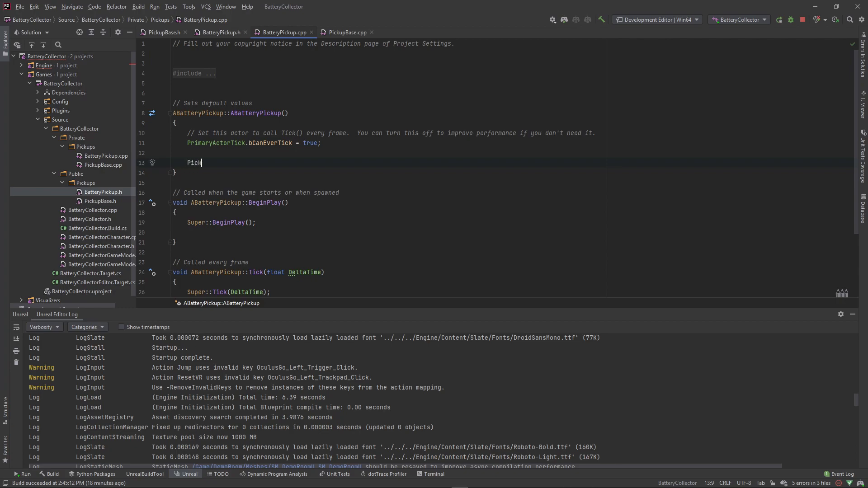
{"action": "type", "text": "upMesh"}
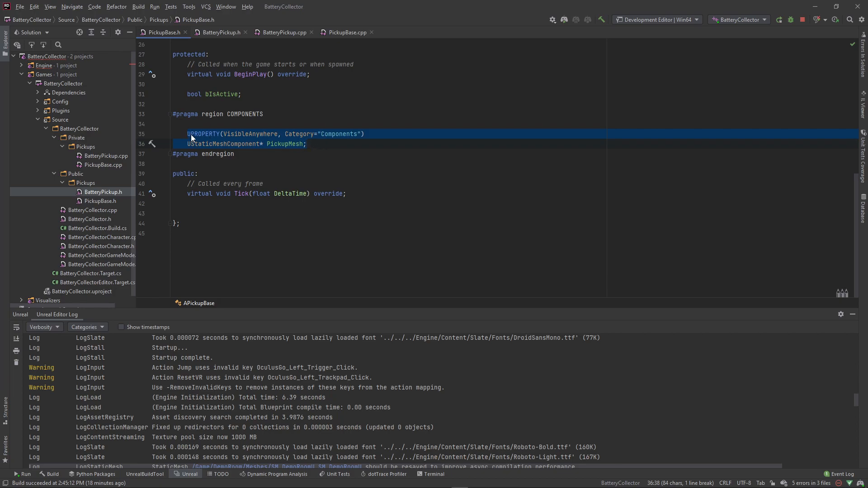
{"action": "left_click", "coordinate": [306, 144]}
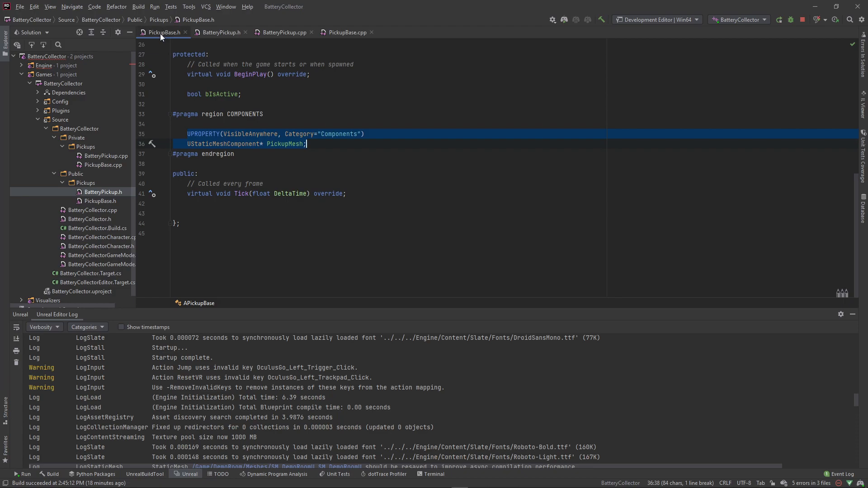
{"action": "left_click", "coordinate": [284, 33]}
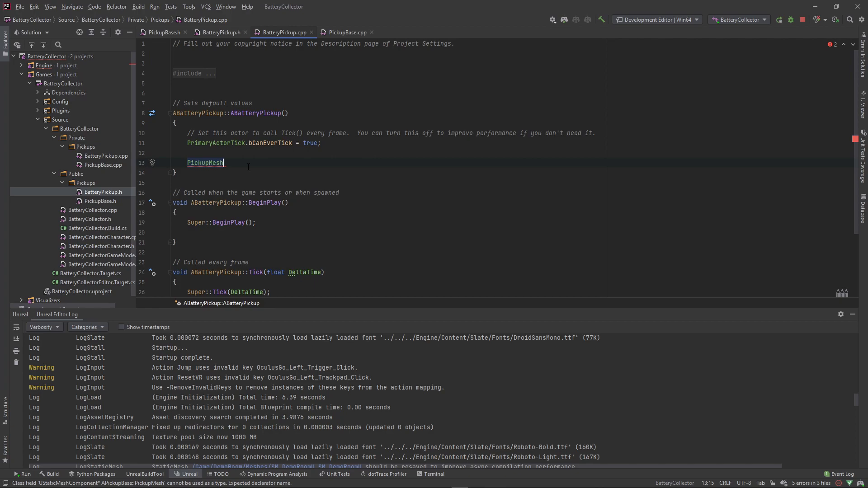
Step: Call PickupMesh->SetSimulatePhysics(true) in the constructor and switch back to the editor
{"action": "type", "text": ".set"}
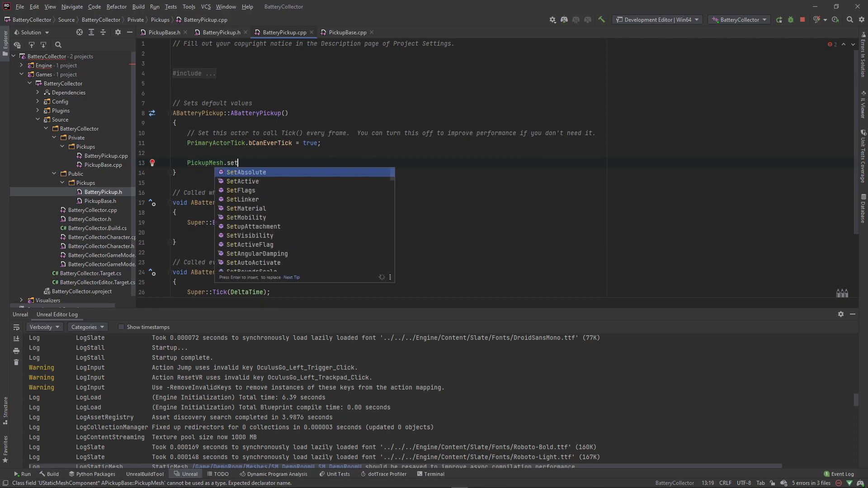
{"action": "type", "text": "SetSimulatePhysics("}
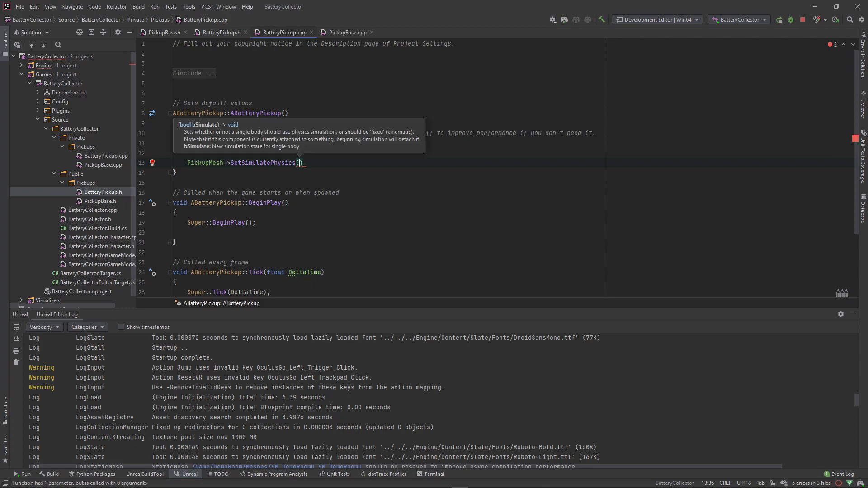
{"action": "type", "text": "true"}
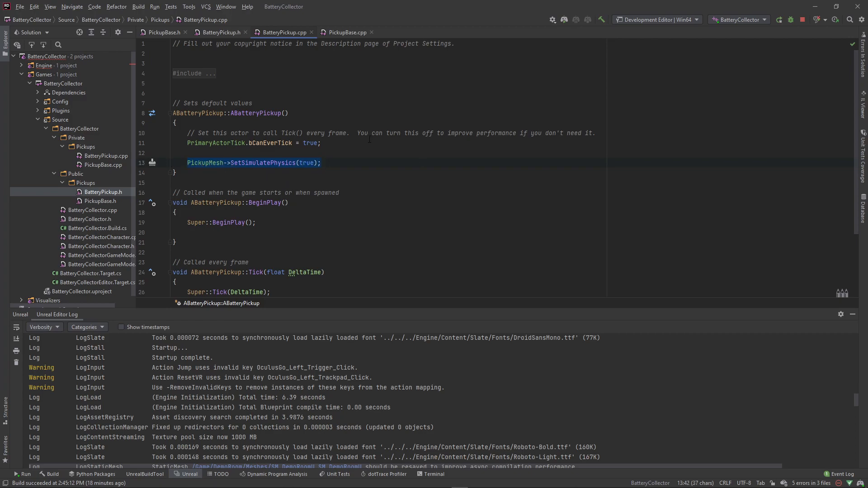
{"action": "mouse_move", "coordinate": [345, 184]}
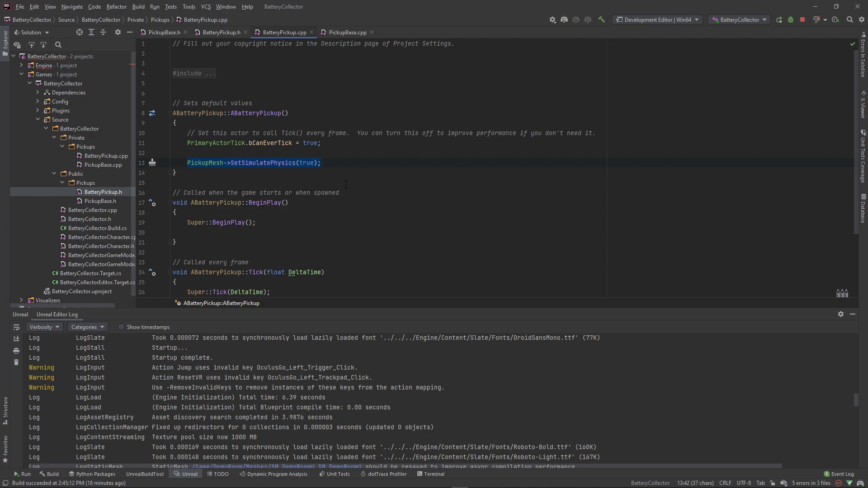
{"action": "key", "text": "alt+tab"}
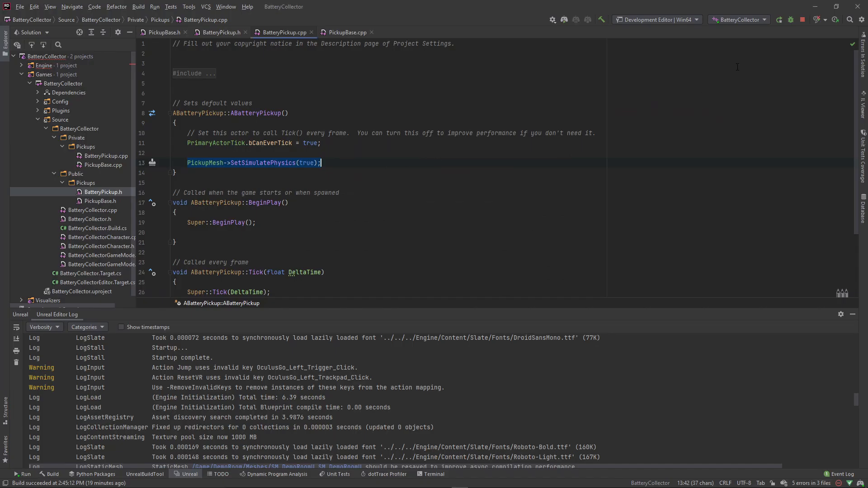
{"action": "mouse_move", "coordinate": [779, 18]}
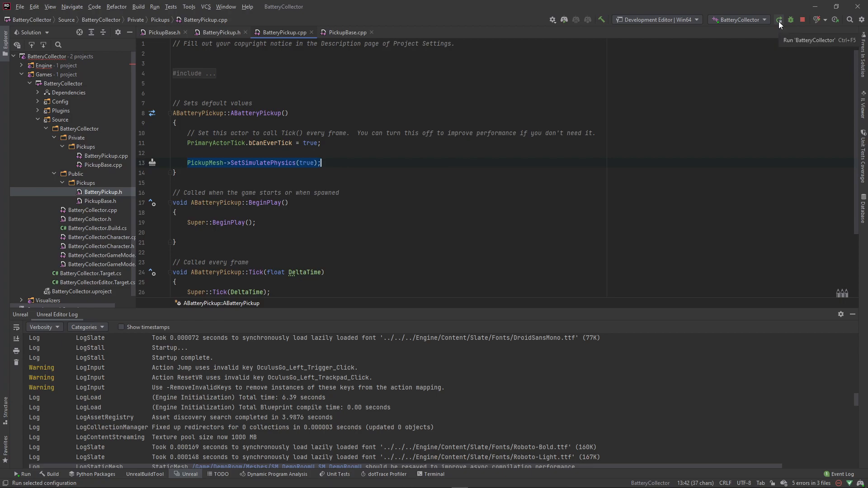
Step: Launch BatteryCollector and reopen the BP_BatteryPickup blueprint editor, docked in the main window
{"action": "left_click", "coordinate": [781, 20]}
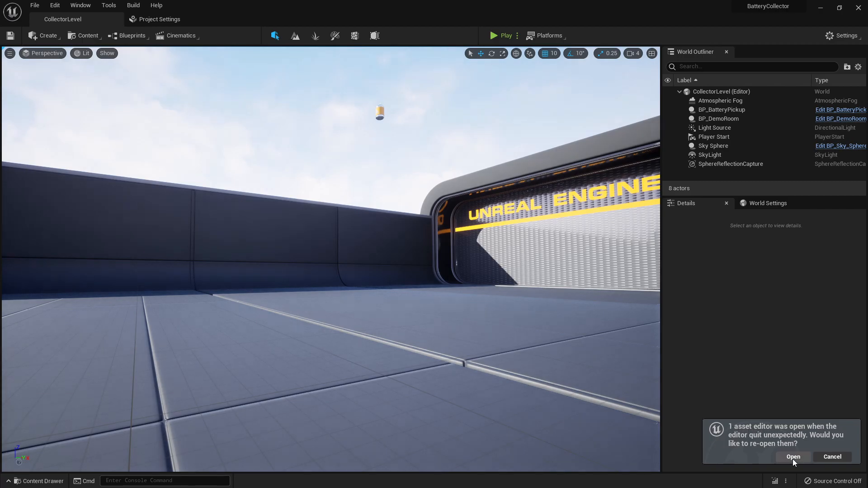
{"action": "left_click", "coordinate": [793, 457]}
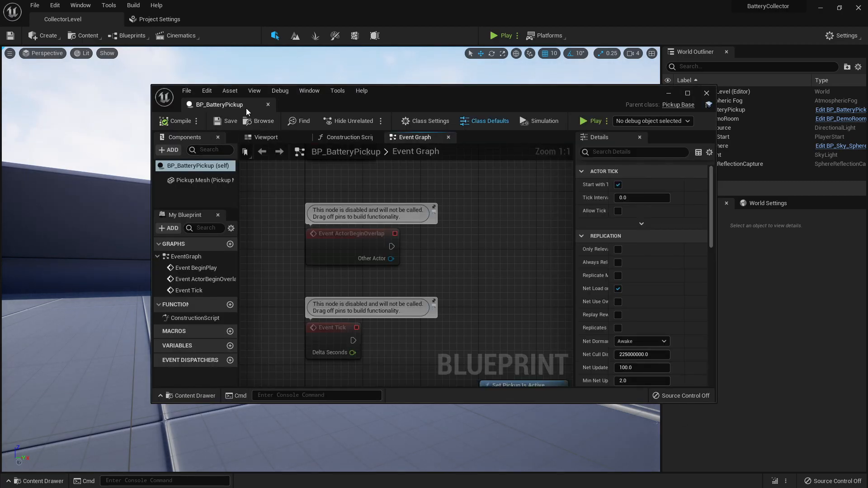
{"action": "left_click", "coordinate": [688, 93]}
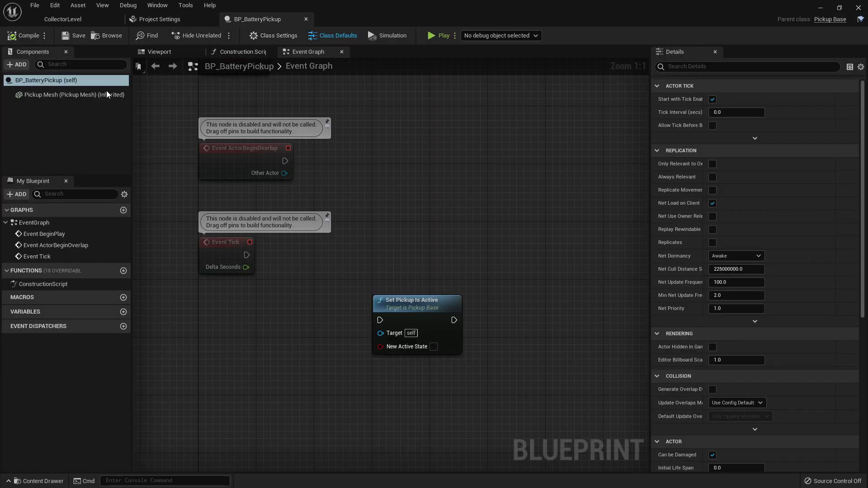
{"action": "mouse_move", "coordinate": [830, 19]}
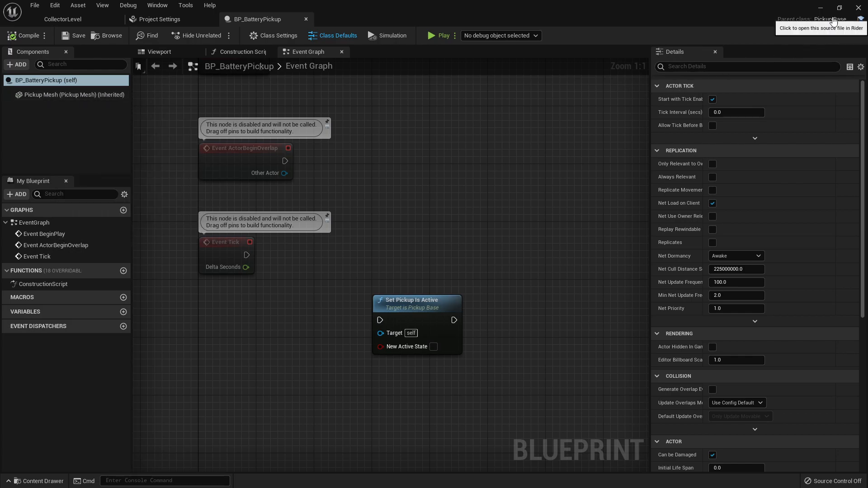
{"action": "mouse_move", "coordinate": [279, 40]}
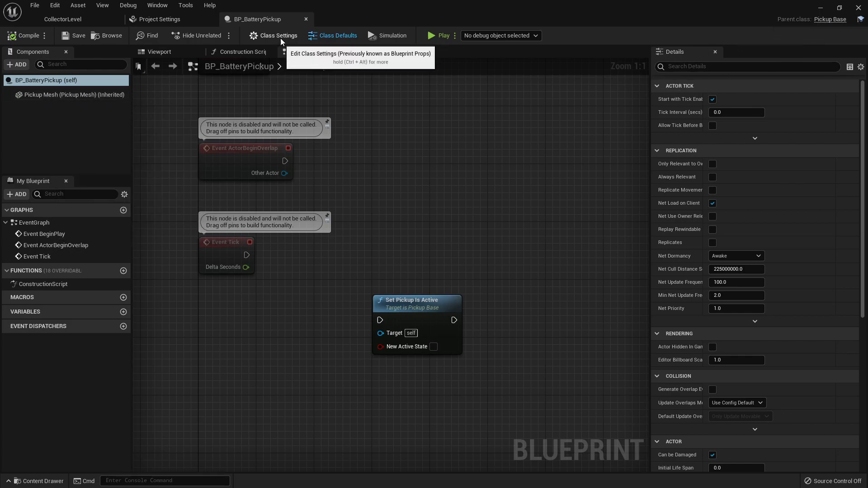
Step: Show BP_BatteryPickup's Class Settings with Parent Class: Pickup Base, reopening the blueprint
{"action": "left_click", "coordinate": [279, 35]}
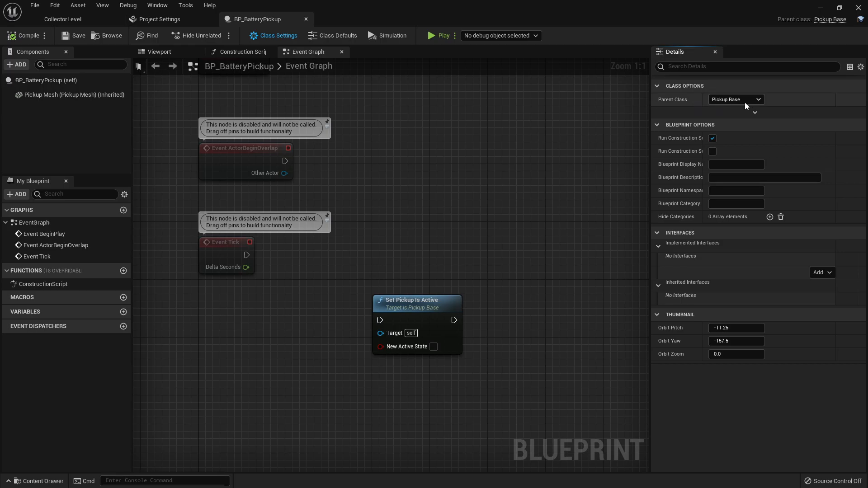
{"action": "left_click", "coordinate": [758, 99]}
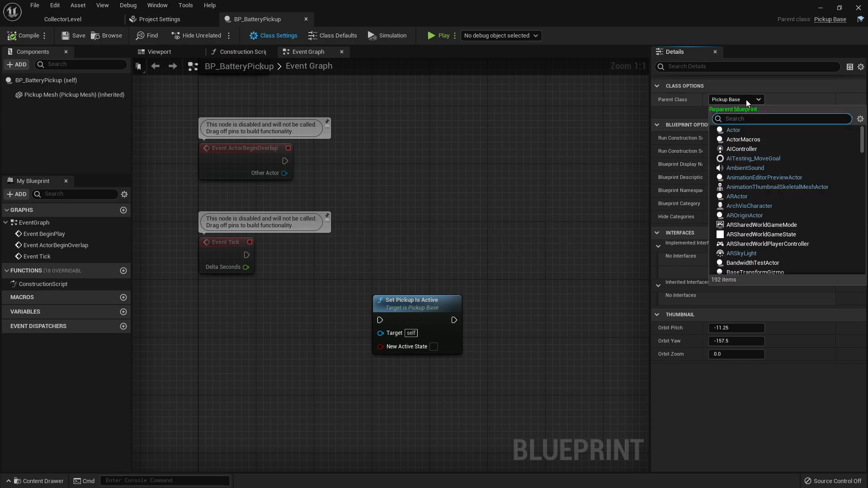
{"action": "left_click", "coordinate": [63, 19]}
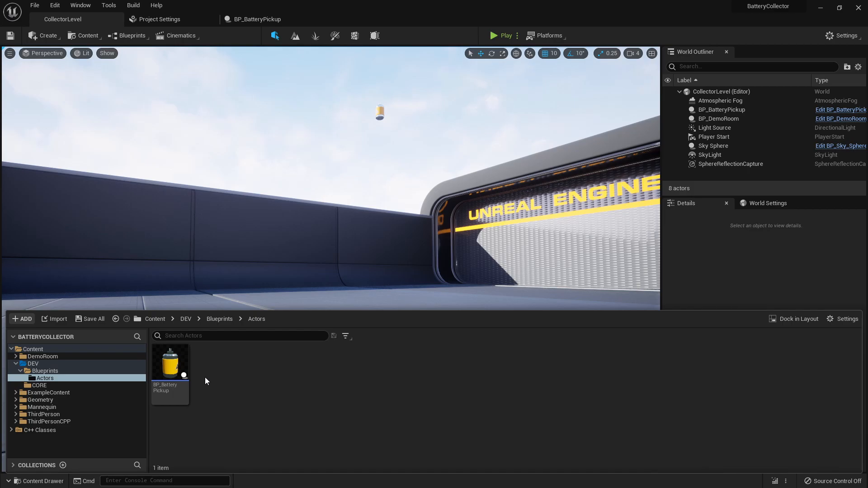
{"action": "mouse_move", "coordinate": [392, 197]}
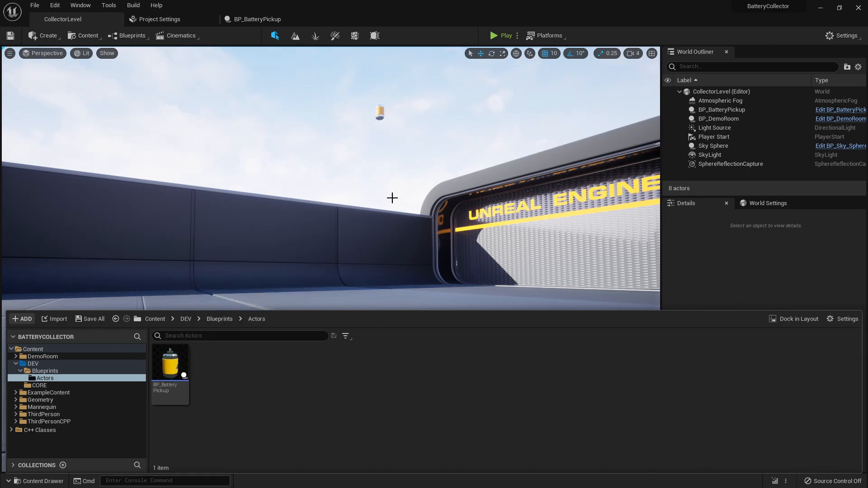
{"action": "double_click", "coordinate": [170, 363]}
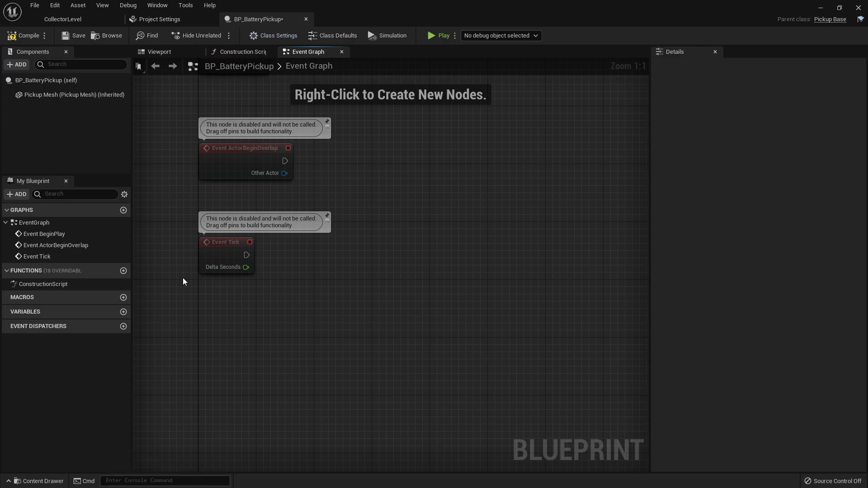
{"action": "mouse_move", "coordinate": [83, 91]}
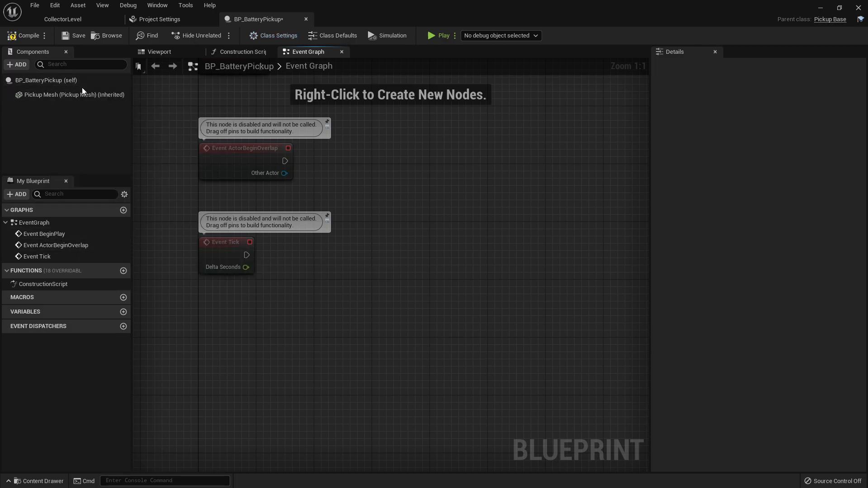
{"action": "mouse_move", "coordinate": [50, 99]}
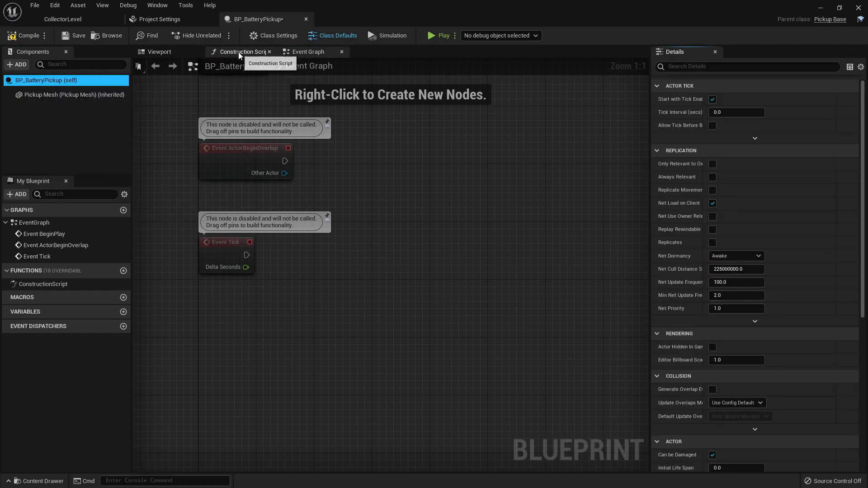
{"action": "left_click", "coordinate": [279, 36]}
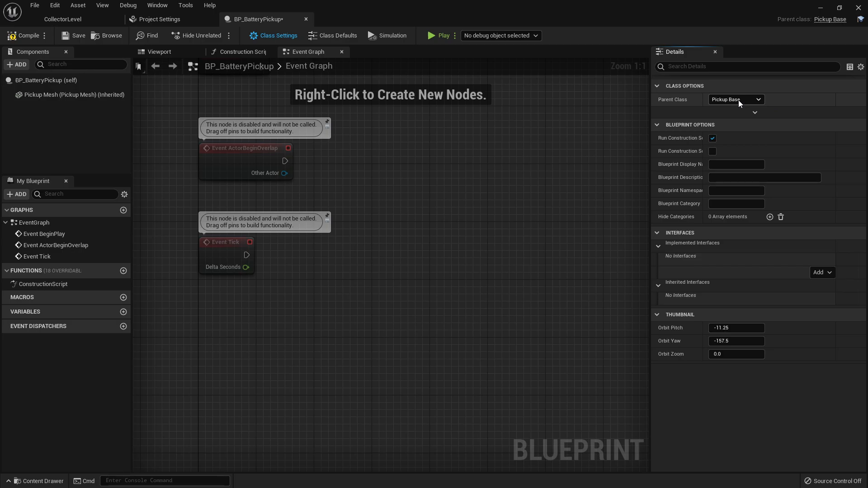
{"action": "mouse_move", "coordinate": [784, 289]}
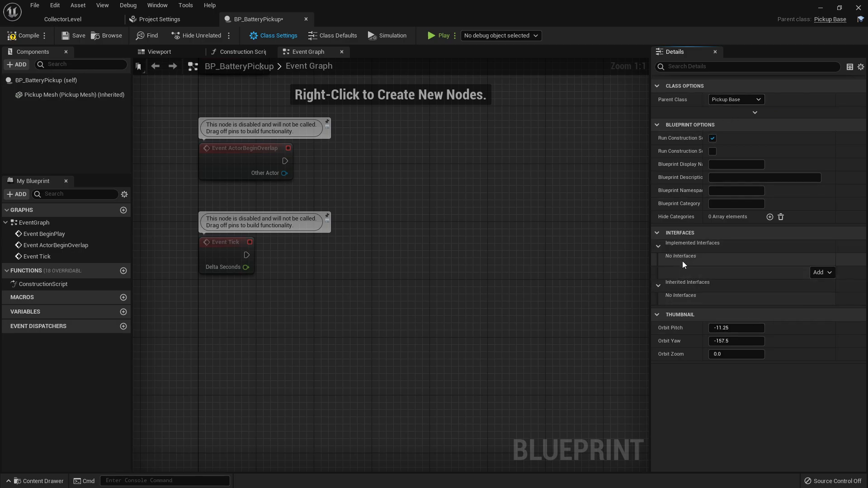
{"action": "mouse_move", "coordinate": [701, 260]}
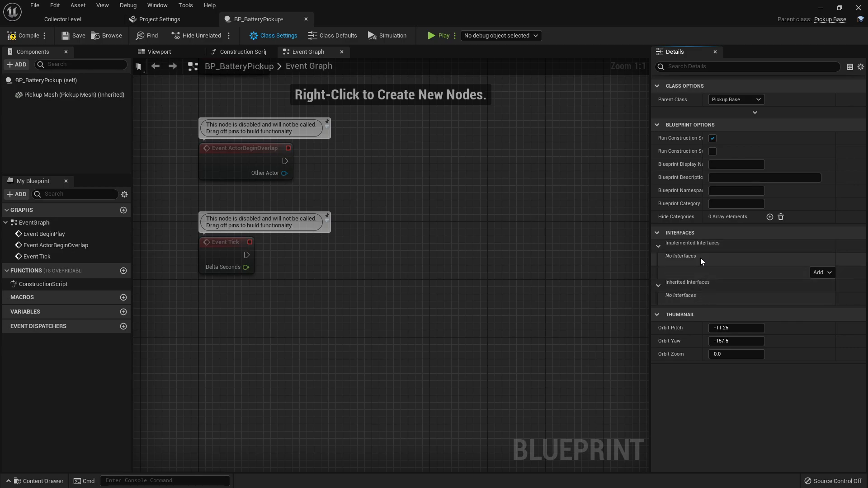
{"action": "mouse_move", "coordinate": [716, 286]}
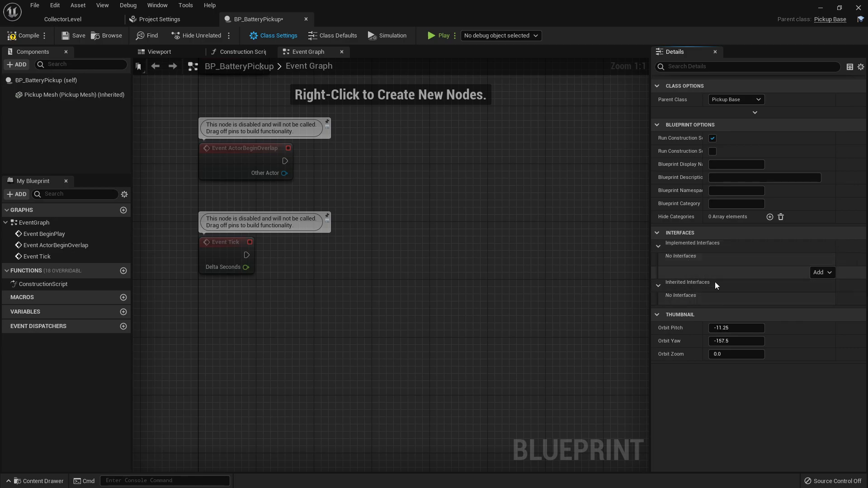
{"action": "mouse_move", "coordinate": [698, 284]}
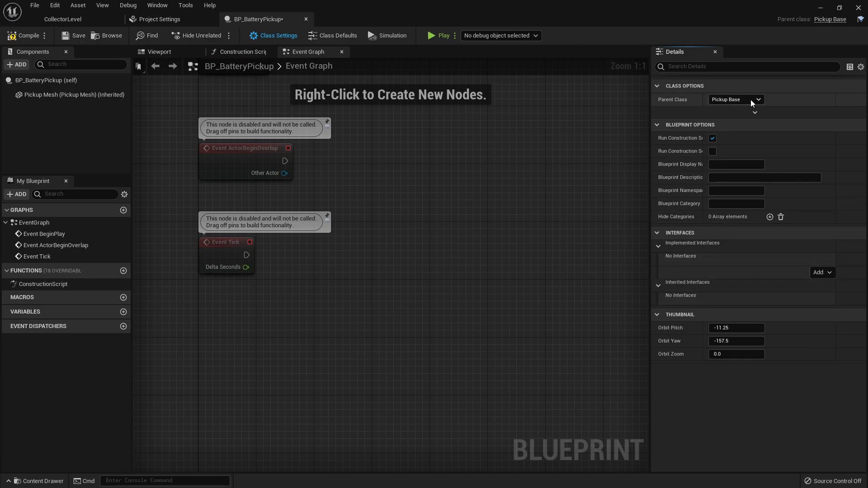
Step: Reparent BP_BatteryPickup to Battery Pickup and inspect the inherited Pickup Mesh showing the battery model
{"action": "left_click", "coordinate": [759, 100]}
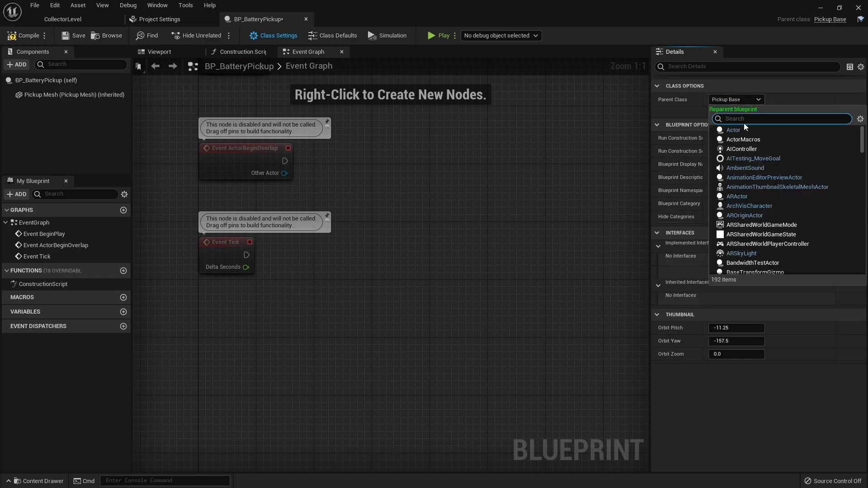
{"action": "type", "text": "bat"}
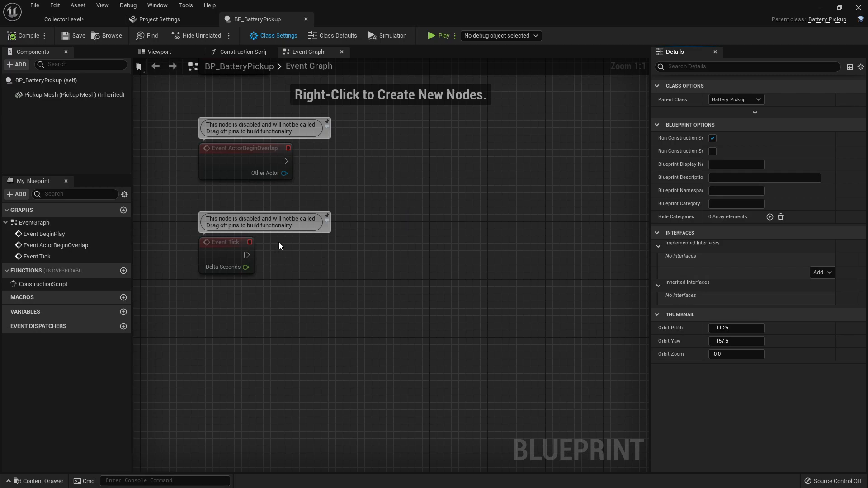
{"action": "mouse_move", "coordinate": [60, 98]}
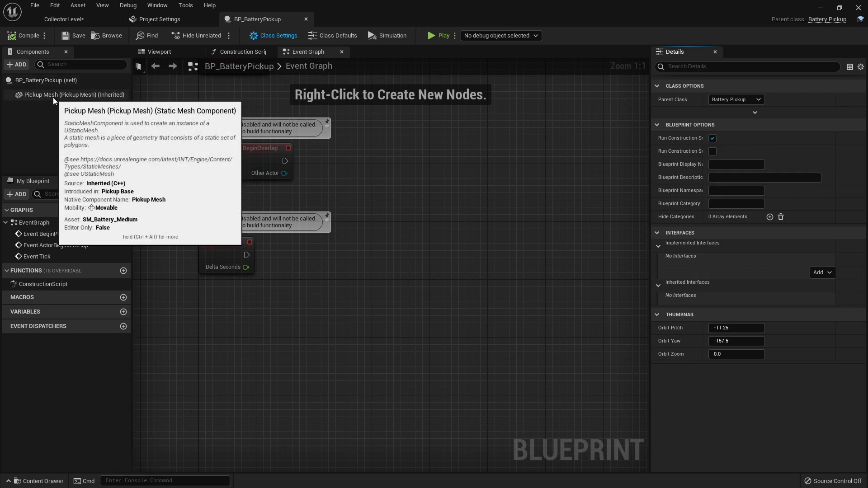
{"action": "left_click", "coordinate": [160, 52]}
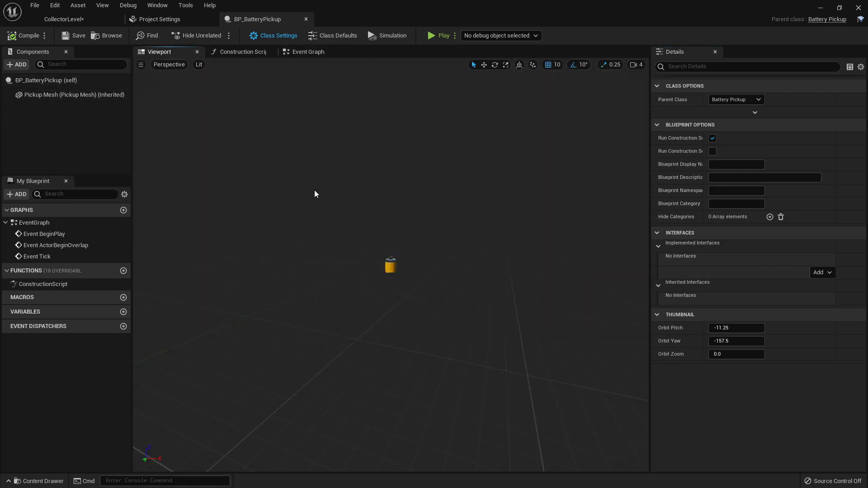
{"action": "left_click", "coordinate": [70, 94]}
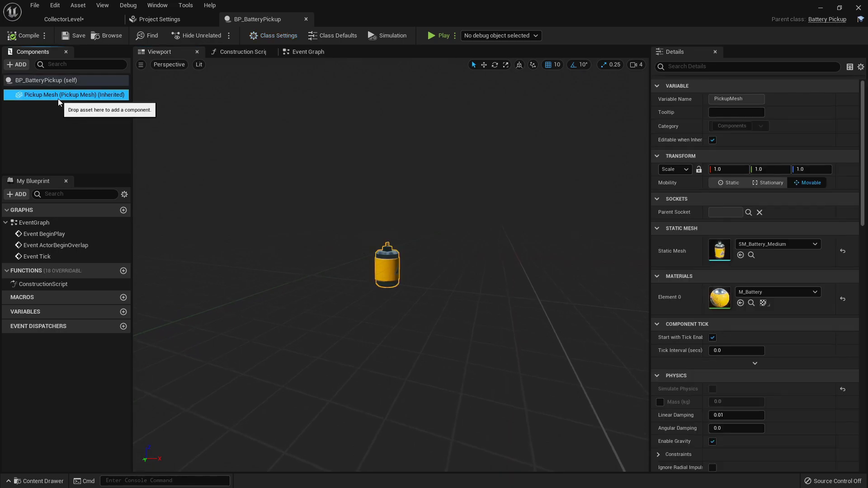
{"action": "scroll", "scroll_direction": "down", "scroll_amount": 3}
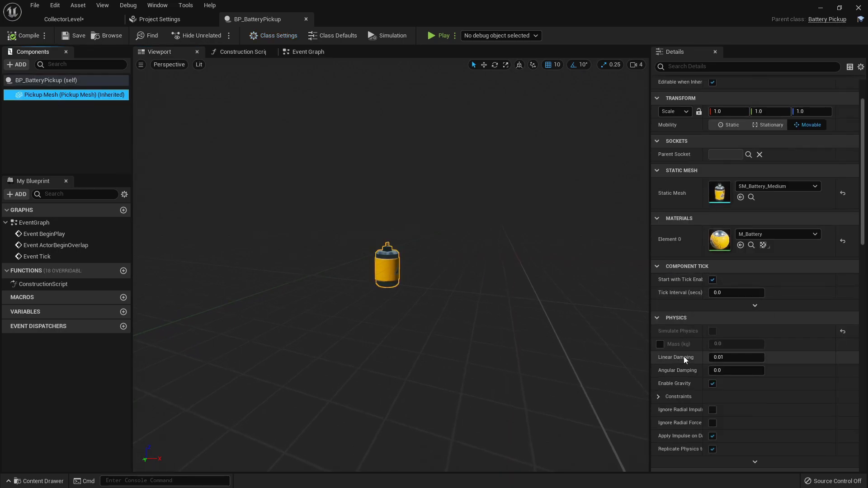
{"action": "scroll", "scroll_direction": "down", "scroll_amount": 3}
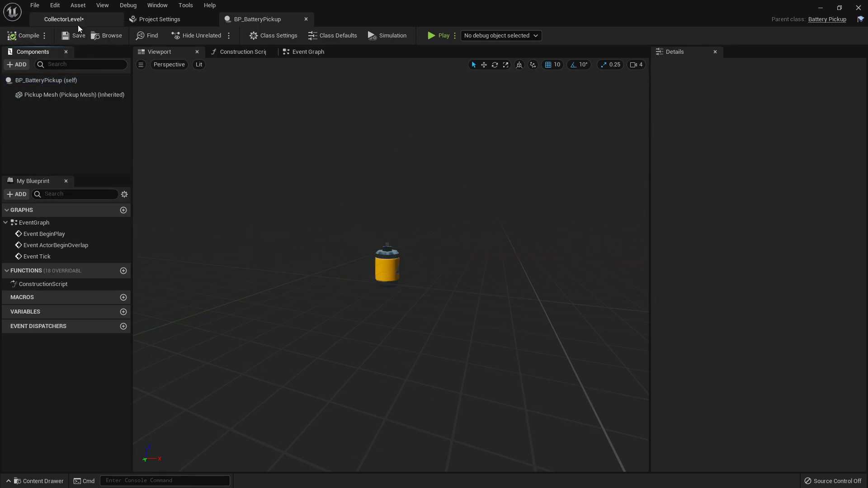
Step: Review BP_BatteryPickup's defaults from the Content Browser and place an instance in CollectorLevel
{"action": "left_click", "coordinate": [63, 19]}
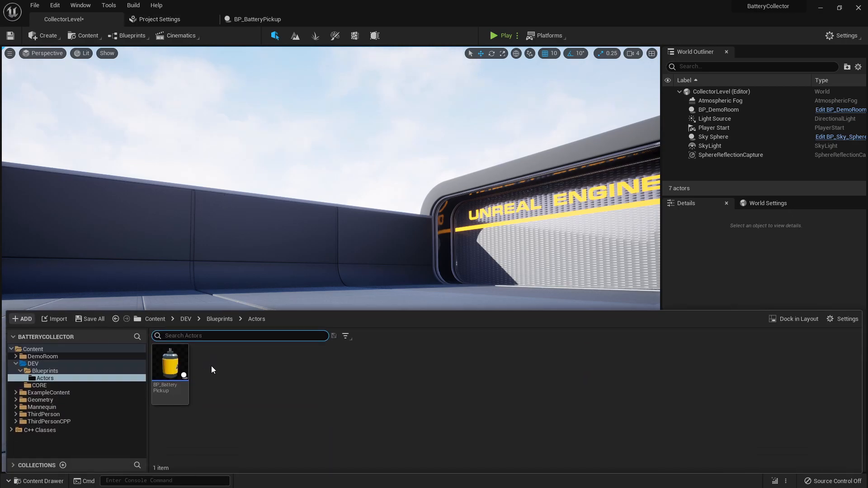
{"action": "right_click", "coordinate": [170, 364]}
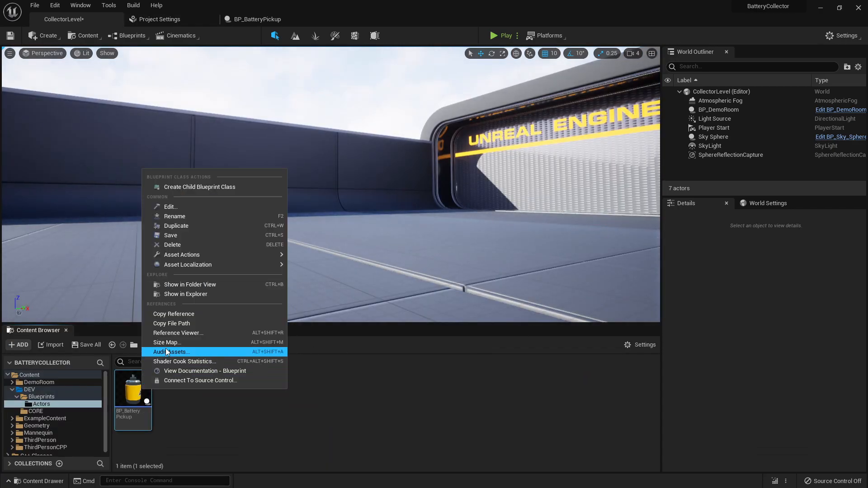
{"action": "mouse_move", "coordinate": [183, 255]}
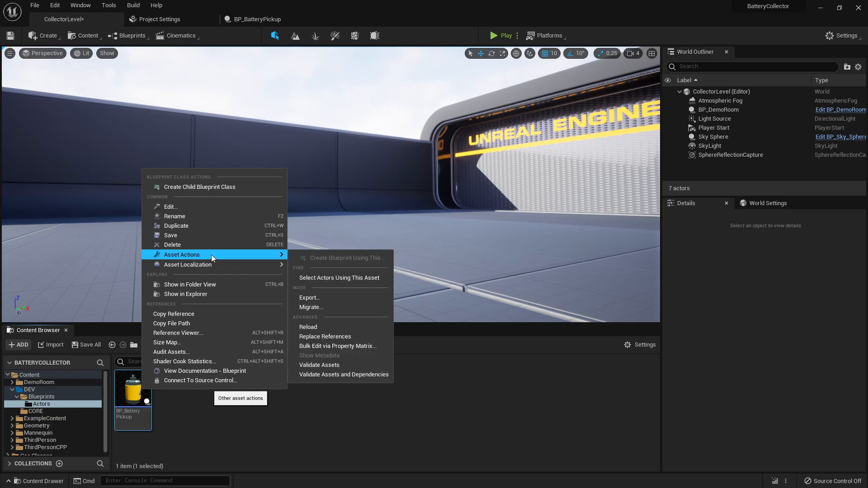
{"action": "left_click", "coordinate": [170, 207]}
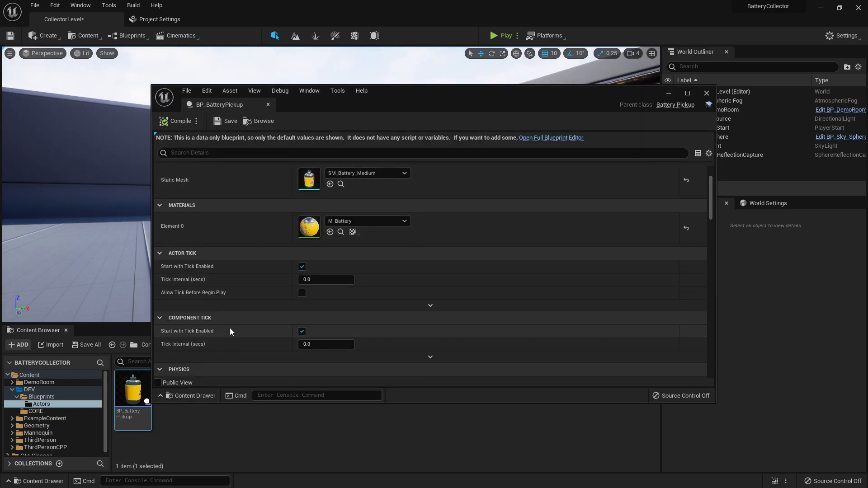
{"action": "scroll", "scroll_direction": "down", "scroll_amount": 3}
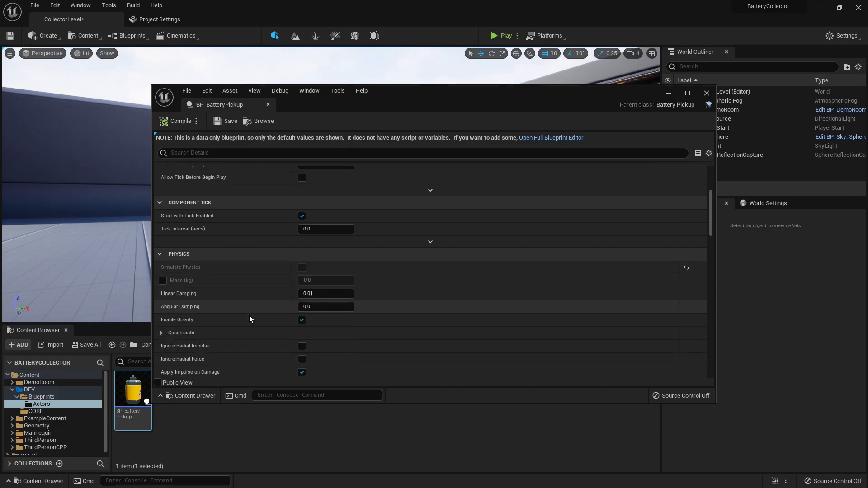
{"action": "scroll", "scroll_direction": "down", "scroll_amount": 3}
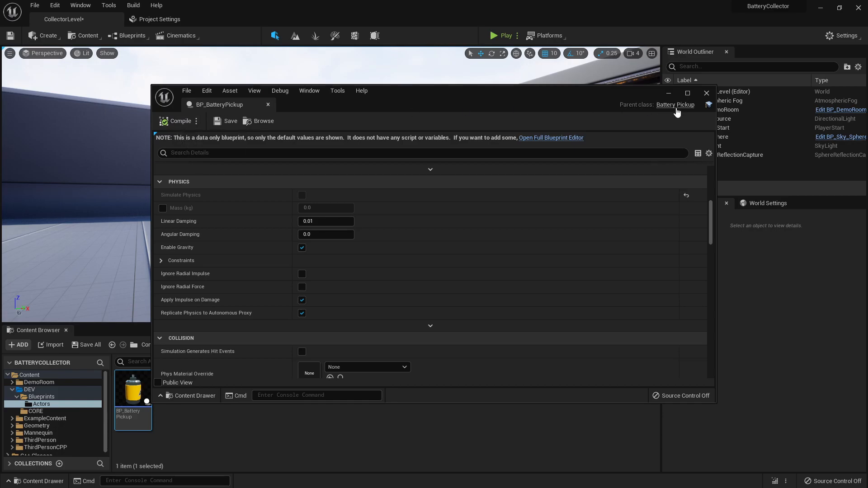
{"action": "left_click", "coordinate": [706, 93]}
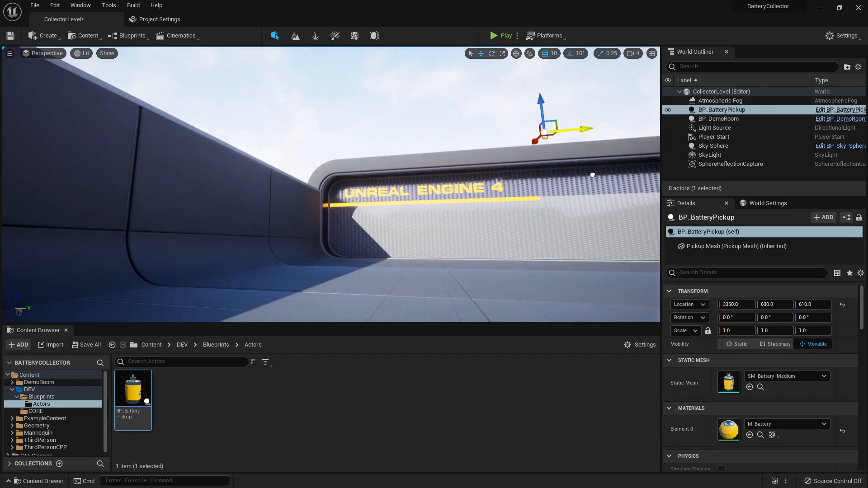
Step: Start a play session of CollectorLevel with the renamed BP_PickupBase asset
{"action": "left_click", "coordinate": [518, 35]}
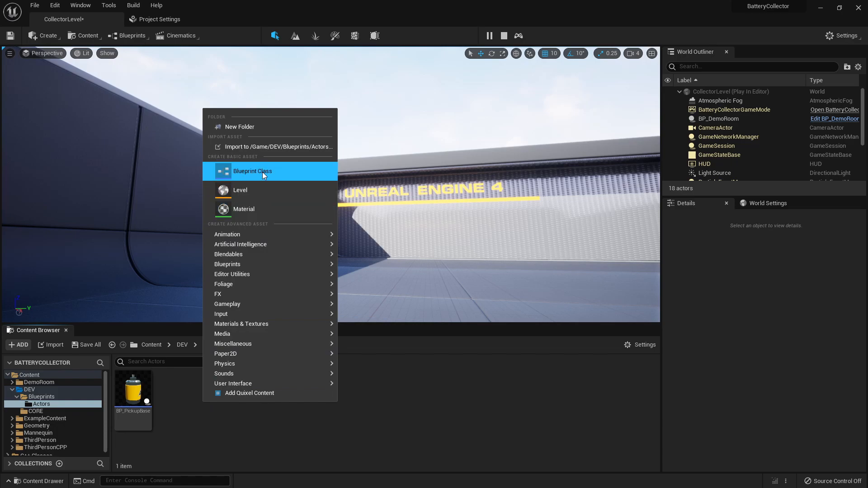
Step: Create a Blueprint Class with BatteryPickup as parent and begin naming it 'BP'
{"action": "left_click", "coordinate": [252, 171]}
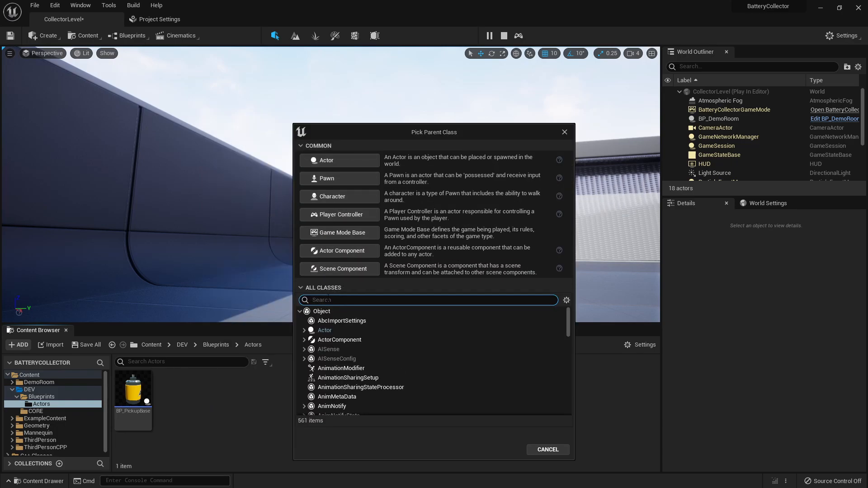
{"action": "type", "text": "batter"}
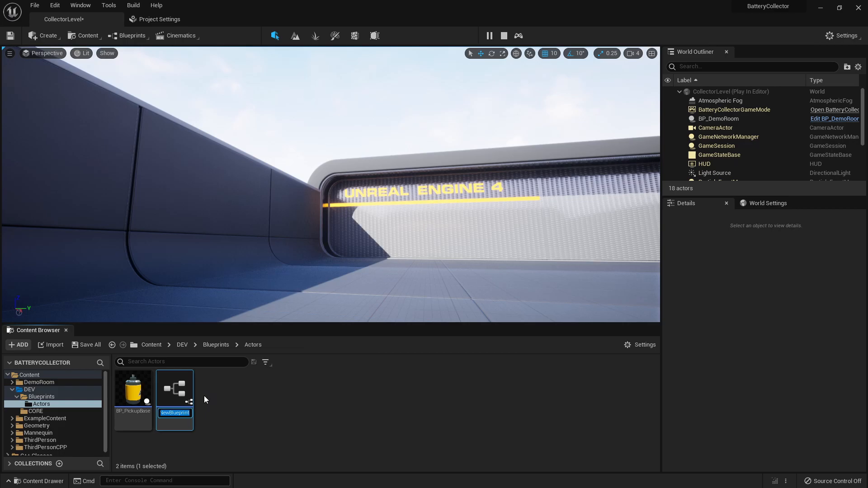
{"action": "type", "text": "BP_Battery"}
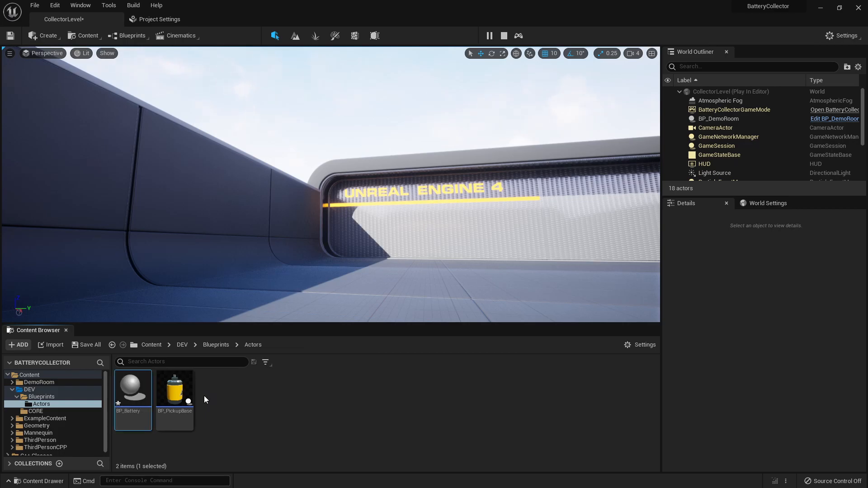
{"action": "mouse_move", "coordinate": [146, 395]}
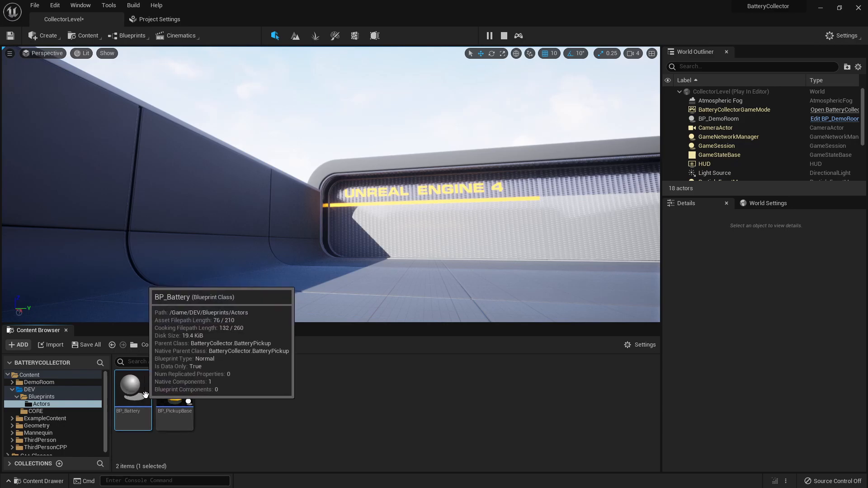
Step: Open the new BP_Battery blueprint from the Content Browser for editing
{"action": "double_click", "coordinate": [133, 388]}
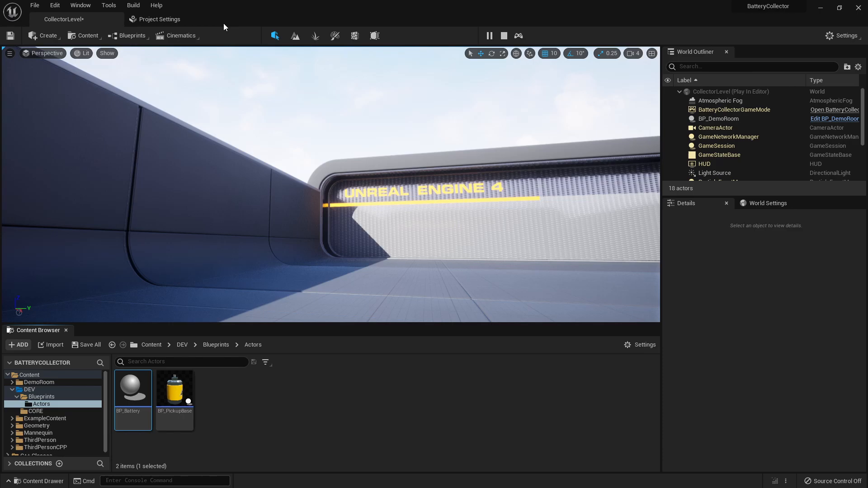
{"action": "double_click", "coordinate": [133, 389]}
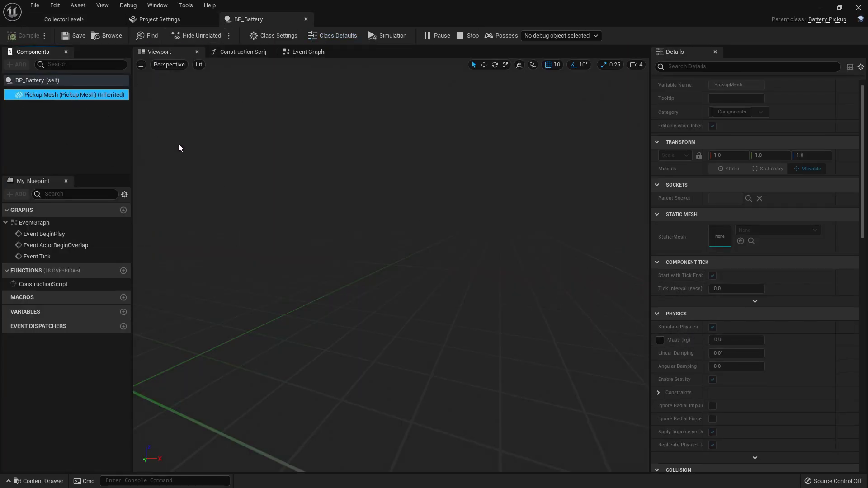
{"action": "mouse_move", "coordinate": [689, 336]}
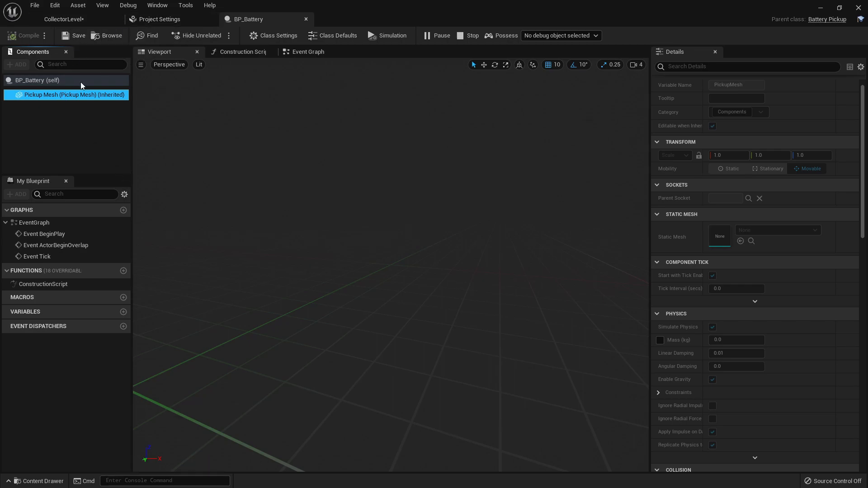
{"action": "mouse_move", "coordinate": [61, 105]}
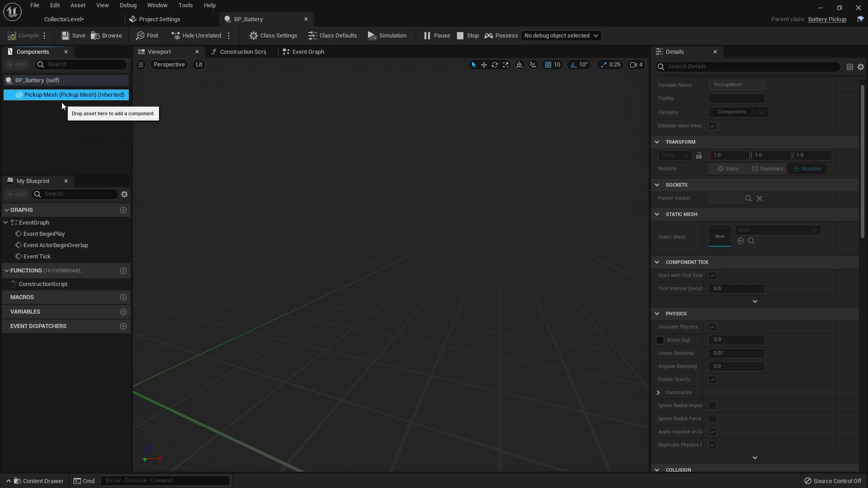
{"action": "mouse_move", "coordinate": [65, 95]}
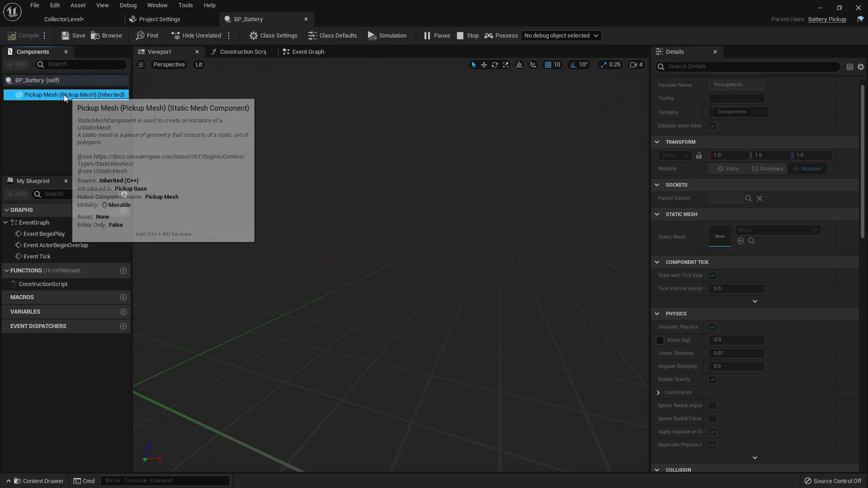
{"action": "mouse_move", "coordinate": [214, 67]}
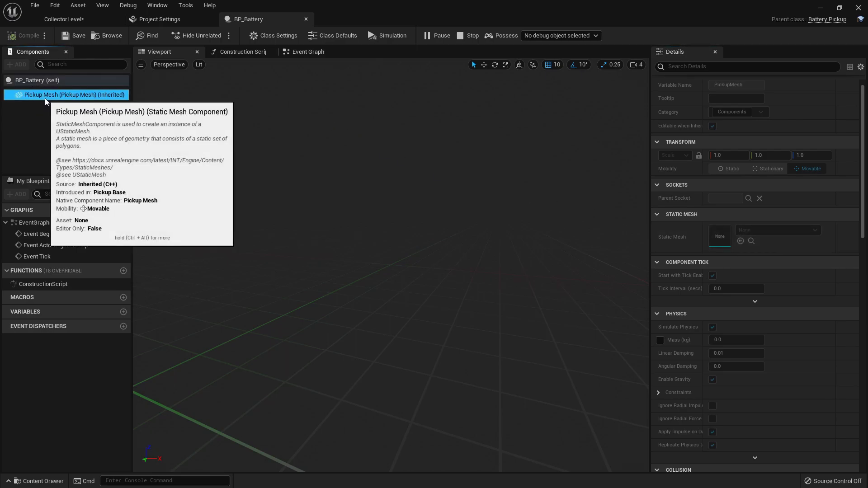
{"action": "mouse_move", "coordinate": [739, 237]}
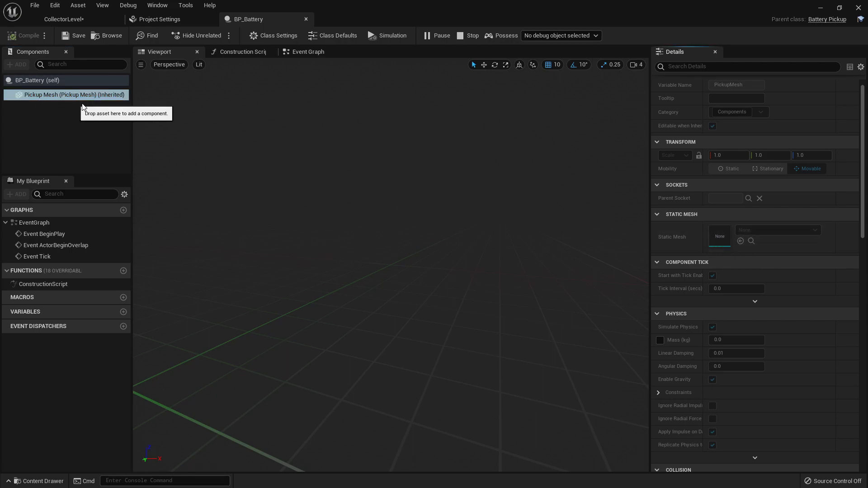
{"action": "mouse_move", "coordinate": [243, 146]}
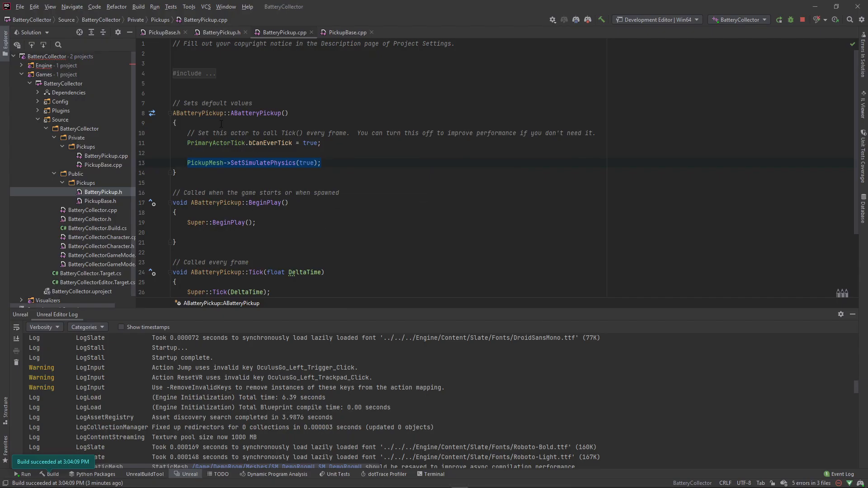
{"action": "mouse_move", "coordinate": [163, 33]}
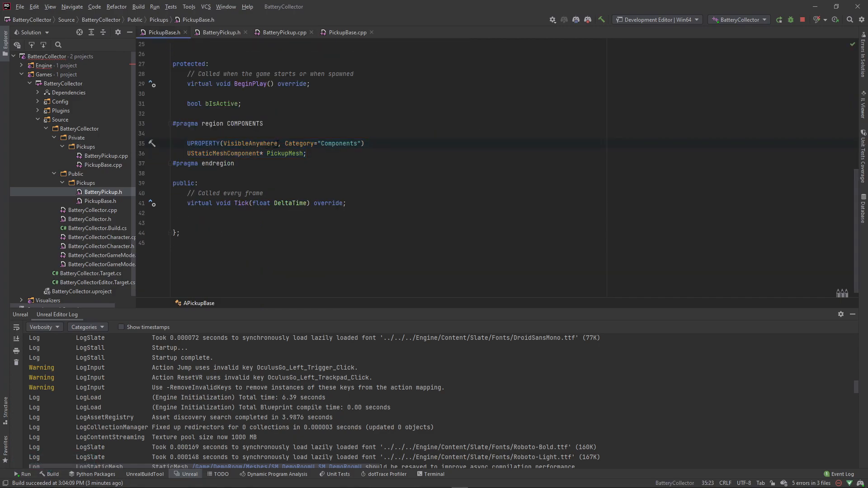
Step: Replace VisibleAnywhere with EditAnywhere on the PickupMesh UPROPERTY in PickupBase.h
{"action": "double_click", "coordinate": [250, 143]}
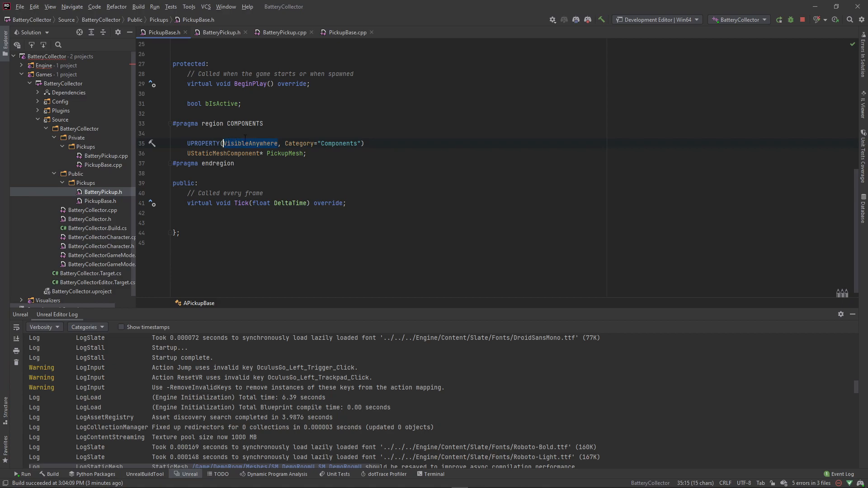
{"action": "type", "text": "Edot"}
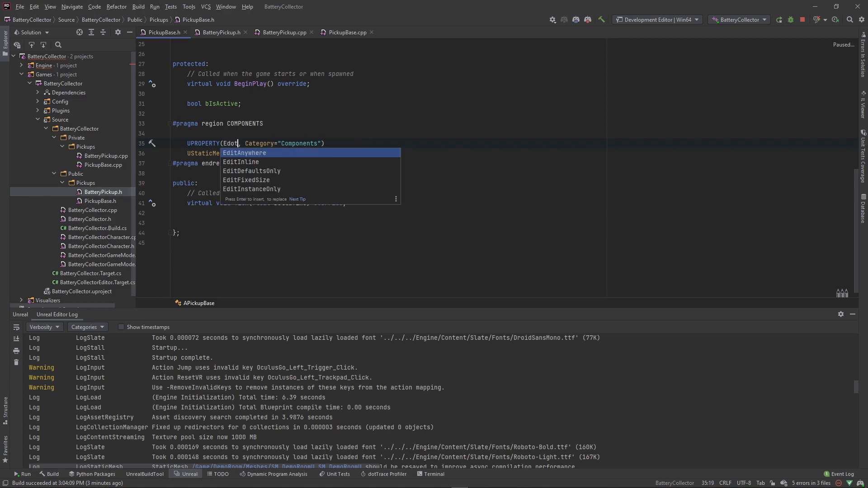
{"action": "left_click", "coordinate": [251, 171]}
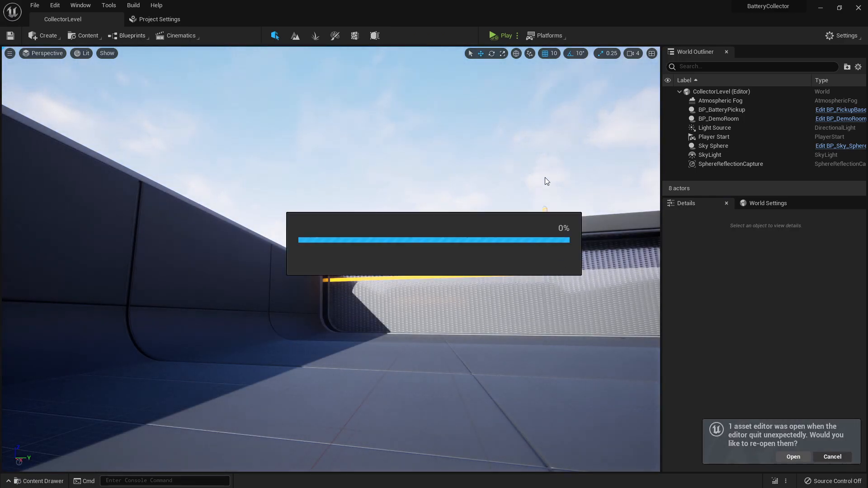
Step: Reopen BP_Battery in the full Blueprint editor and search 'batter' for its mesh
{"action": "left_click", "coordinate": [794, 456]}
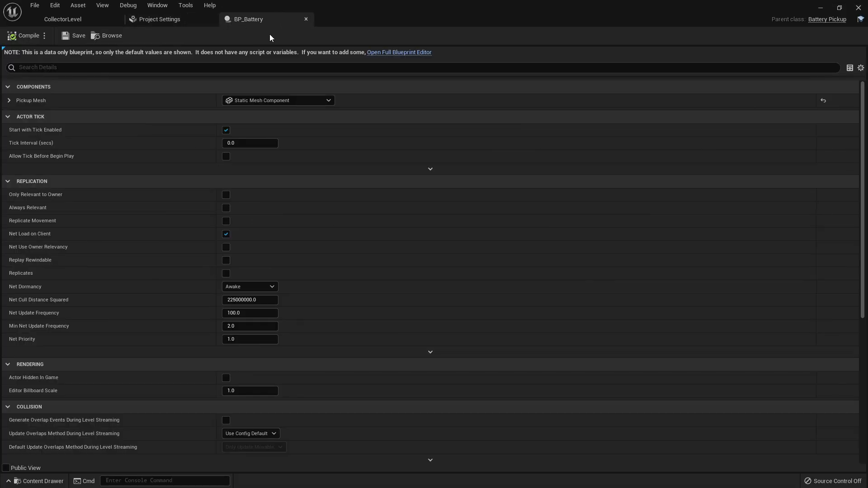
{"action": "left_click", "coordinate": [399, 52]}
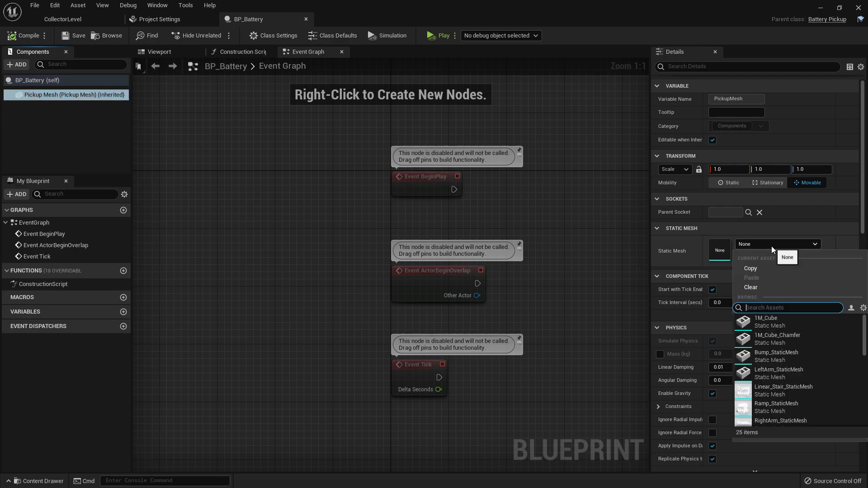
{"action": "type", "text": "batter"}
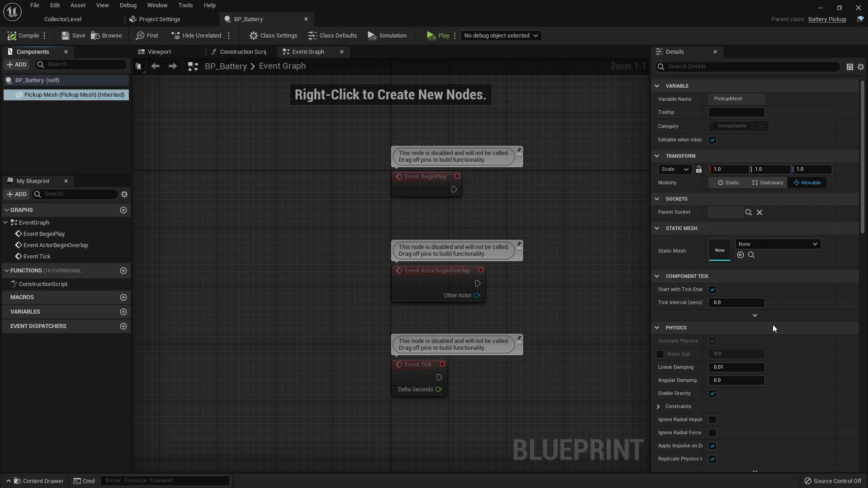
{"action": "left_click", "coordinate": [778, 244]}
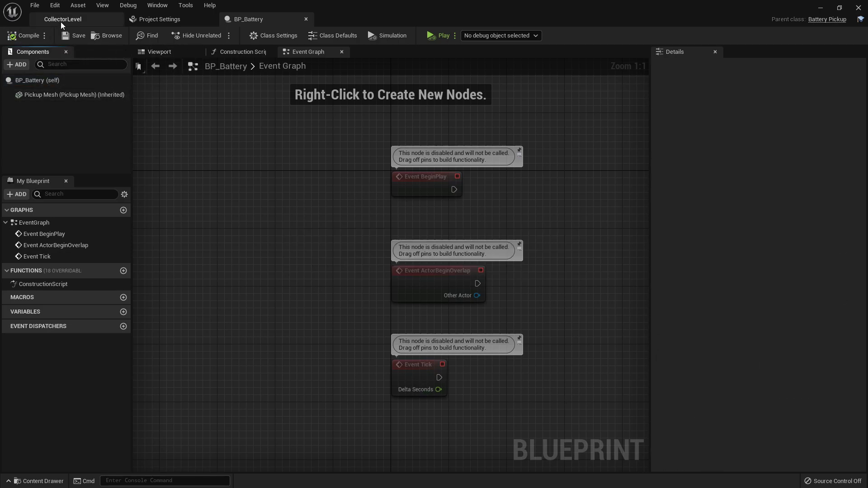
Step: Select BP_BatteryPickup and BP_Battery in CollectorLevel, check Play options, return to BP_Battery's editor
{"action": "left_click", "coordinate": [62, 19]}
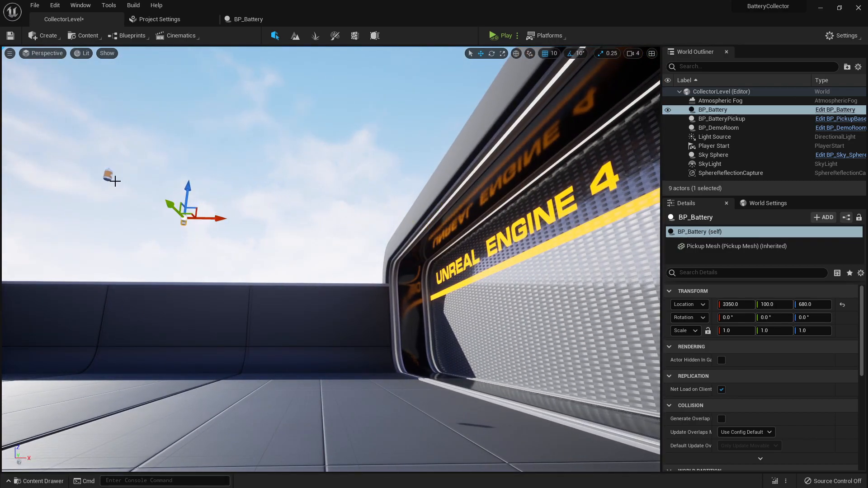
{"action": "left_click", "coordinate": [722, 118]}
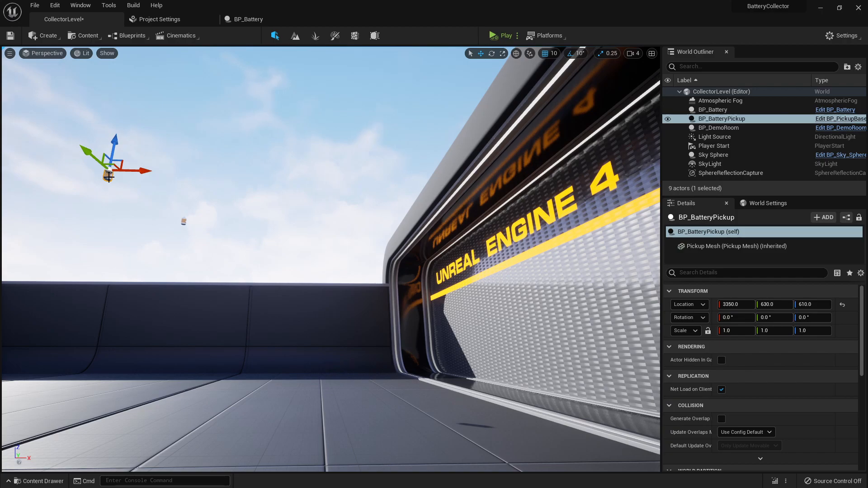
{"action": "left_click", "coordinate": [713, 109]}
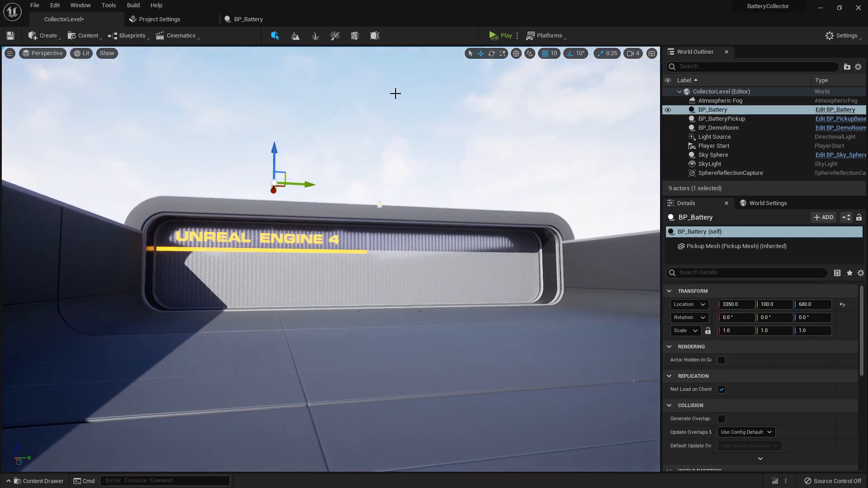
{"action": "left_click", "coordinate": [517, 35]}
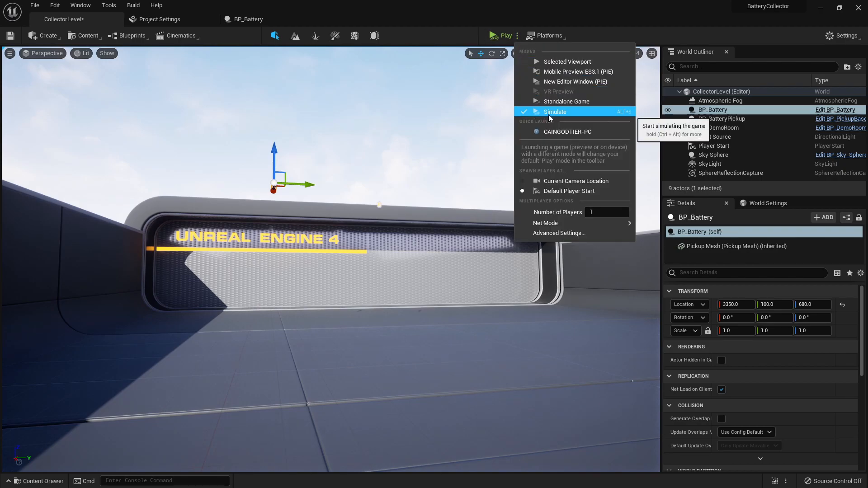
{"action": "left_click", "coordinate": [555, 112]}
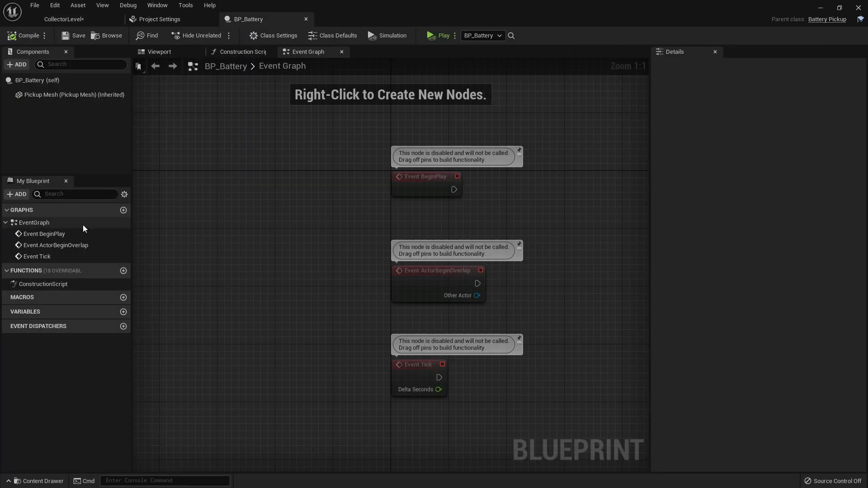
Step: Browse to Pickup Mesh's SM_Battery_Medium asset and open it in the static mesh editor
{"action": "left_click", "coordinate": [70, 95]}
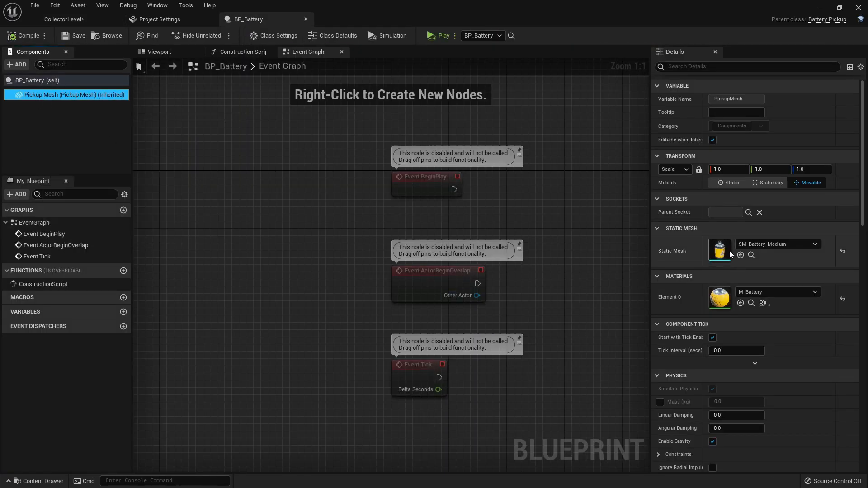
{"action": "scroll", "scroll_direction": "down", "scroll_amount": 3}
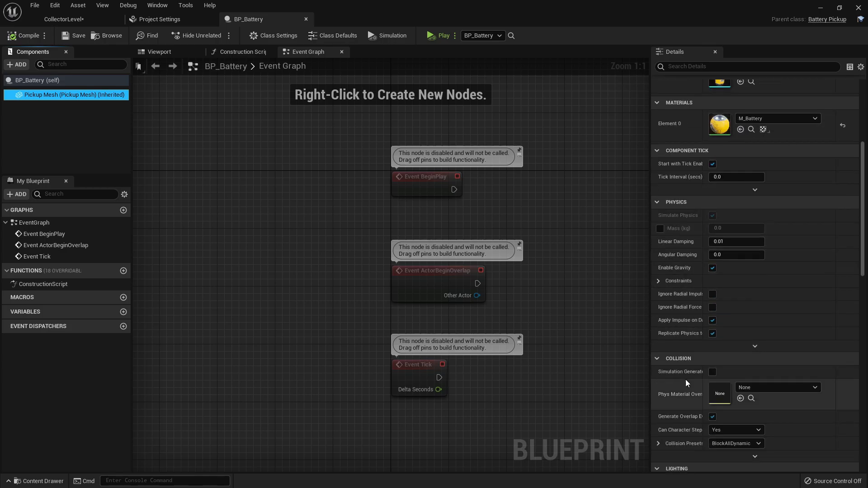
{"action": "scroll", "scroll_direction": "down", "scroll_amount": 3}
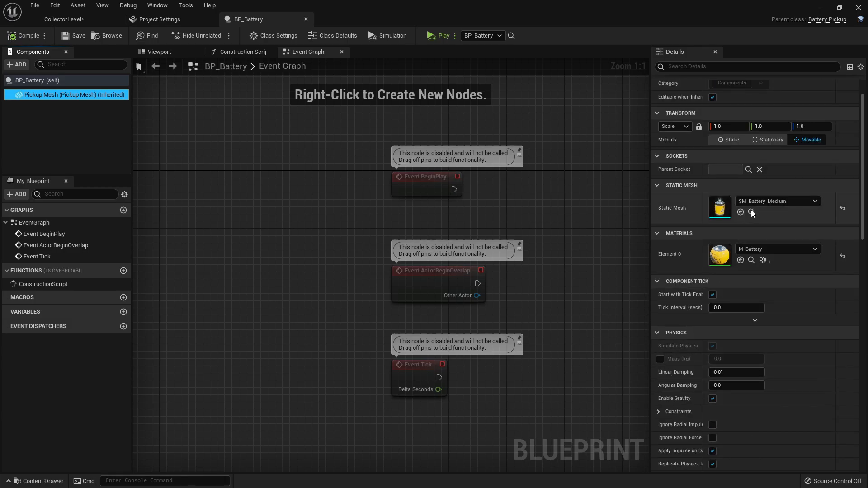
{"action": "left_click", "coordinate": [751, 212]}
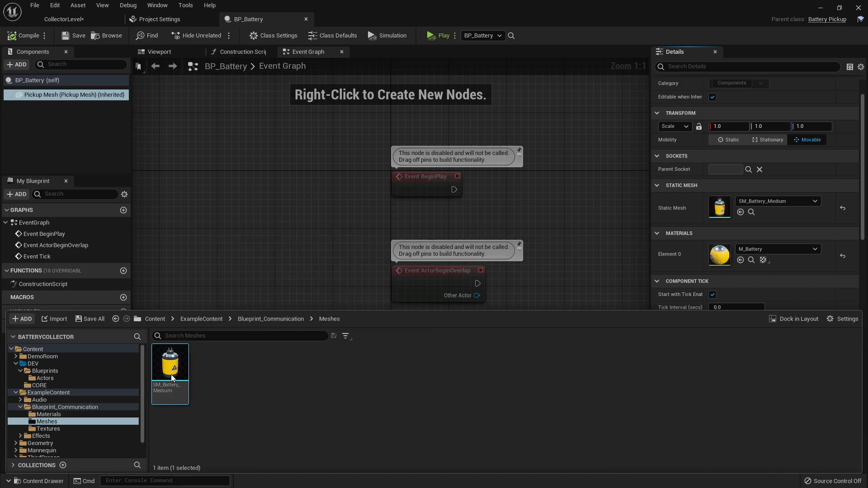
{"action": "double_click", "coordinate": [170, 362]}
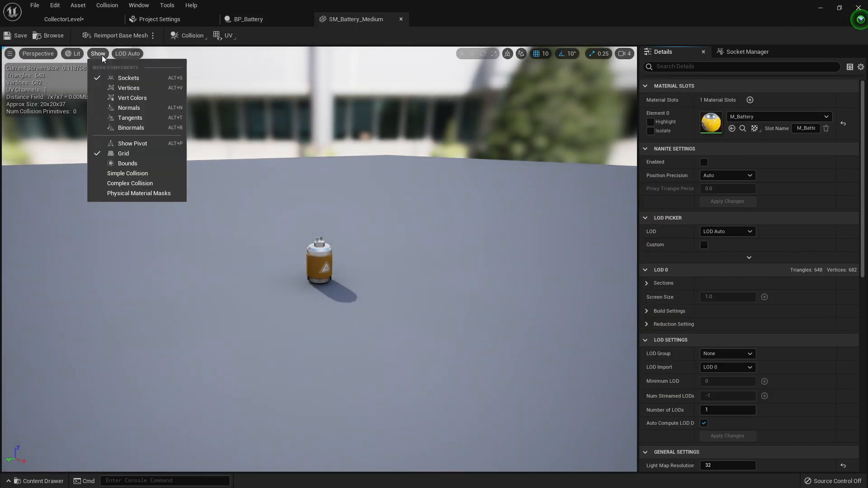
{"action": "mouse_move", "coordinate": [127, 173]}
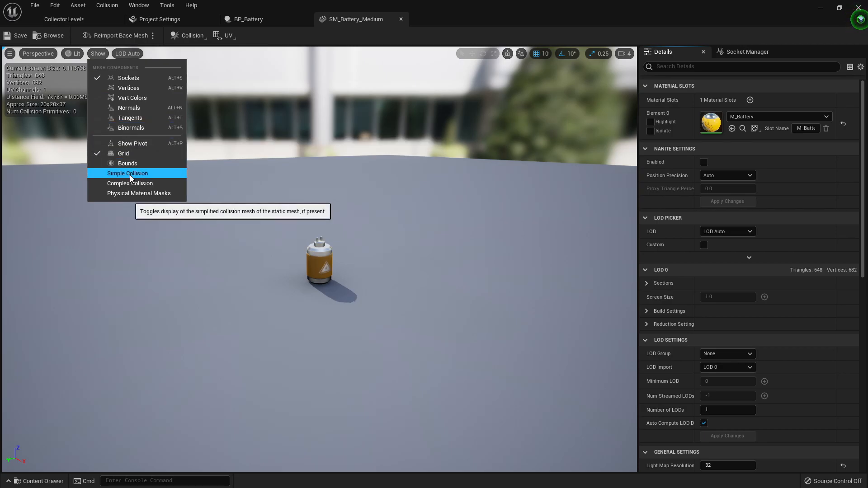
Step: Show simple collision and add a 10DOP-Z, then 18DOP, simplified collision hull to SM_Battery_Medium
{"action": "left_click", "coordinate": [127, 173]}
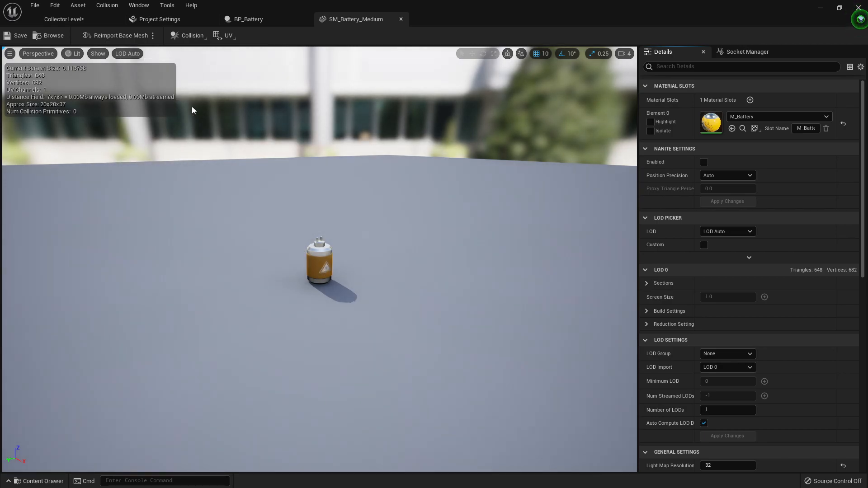
{"action": "left_click", "coordinate": [98, 53]}
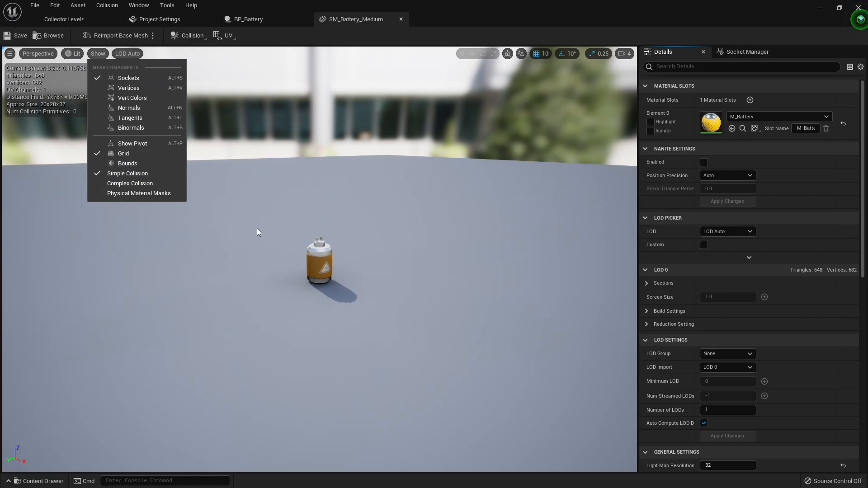
{"action": "mouse_move", "coordinate": [140, 172]}
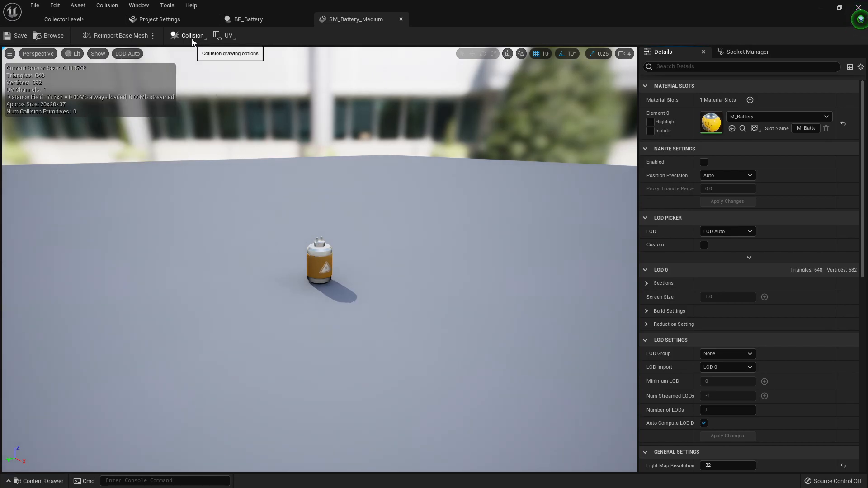
{"action": "left_click", "coordinate": [192, 35]}
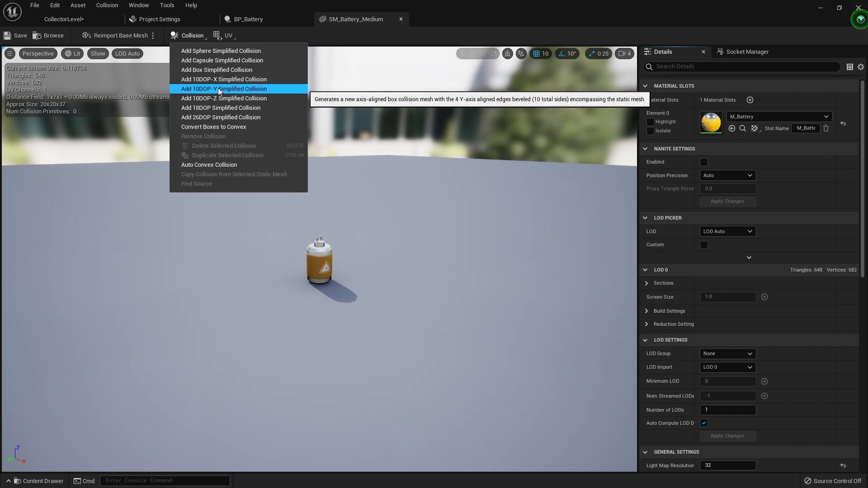
{"action": "mouse_move", "coordinate": [218, 101]}
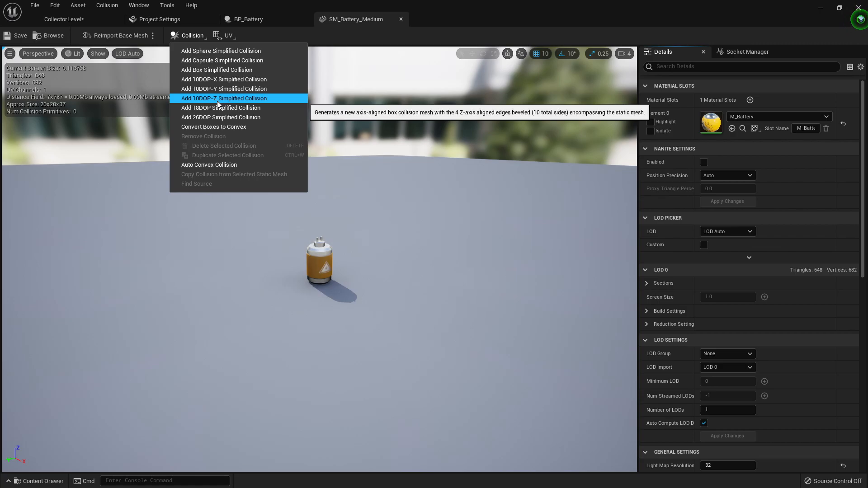
{"action": "left_click", "coordinate": [224, 98]}
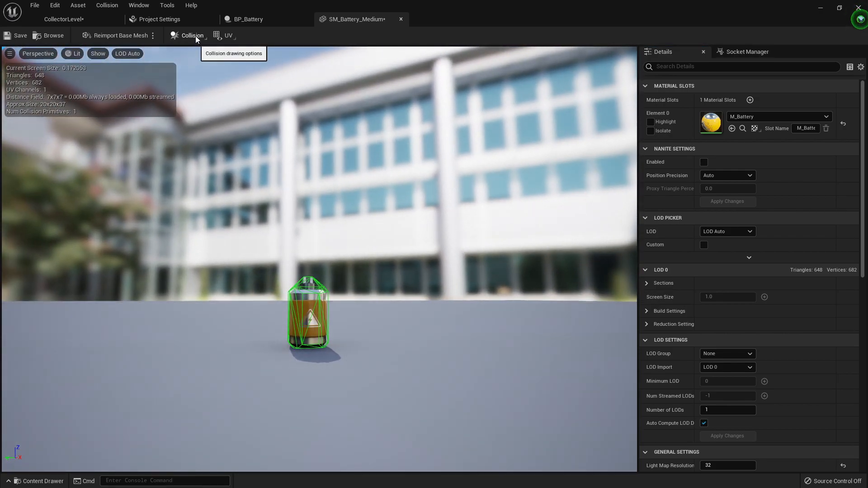
{"action": "left_click", "coordinate": [191, 35]}
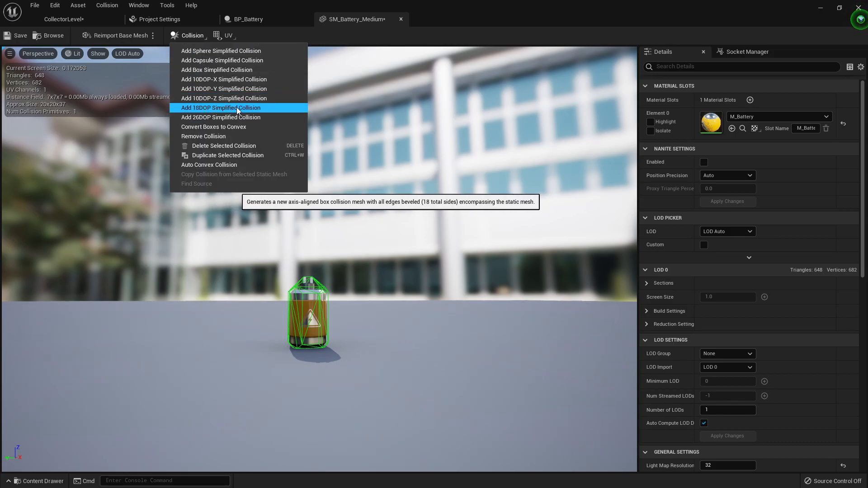
{"action": "mouse_move", "coordinate": [322, 299]}
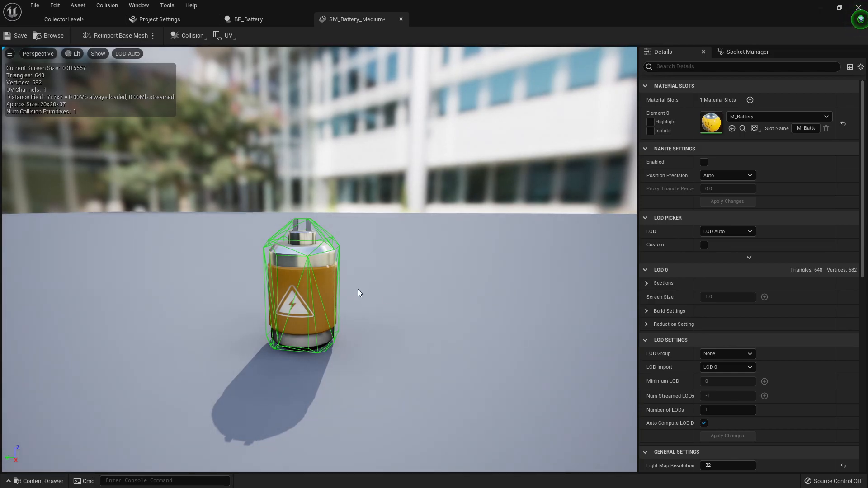
Step: Return to CollectorLevel and start simulating to watch the battery drop
{"action": "left_click", "coordinate": [63, 19]}
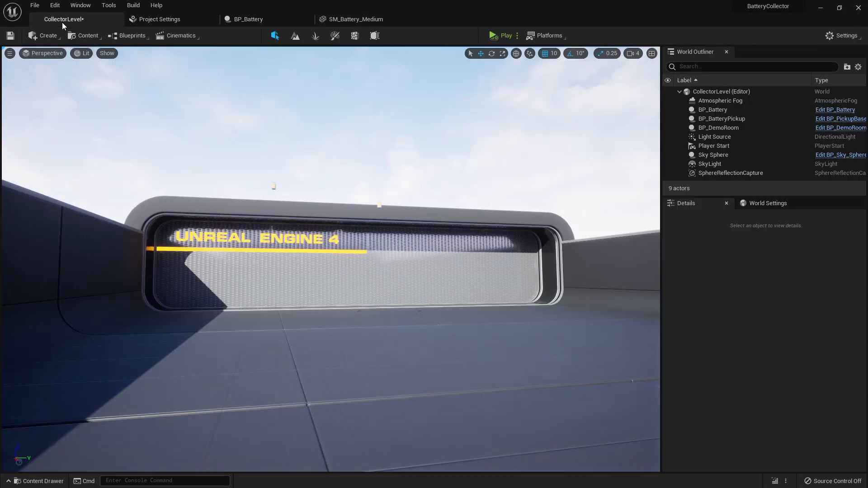
{"action": "mouse_move", "coordinate": [496, 35]}
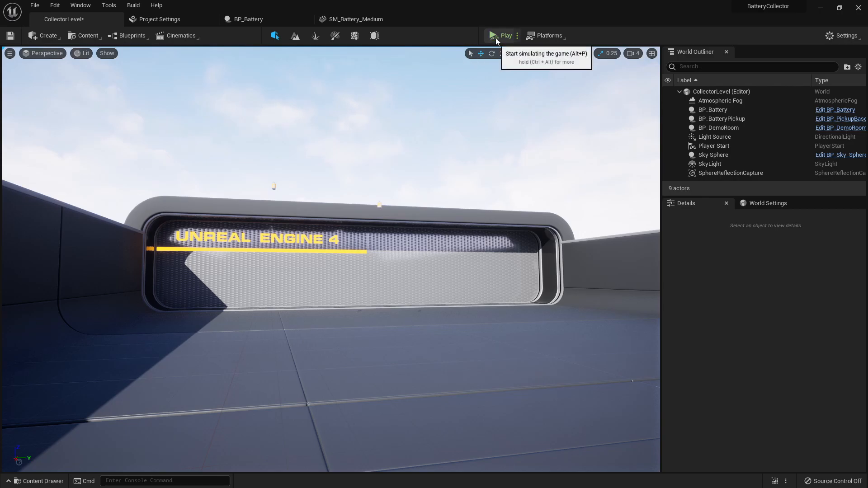
{"action": "left_click", "coordinate": [495, 35]}
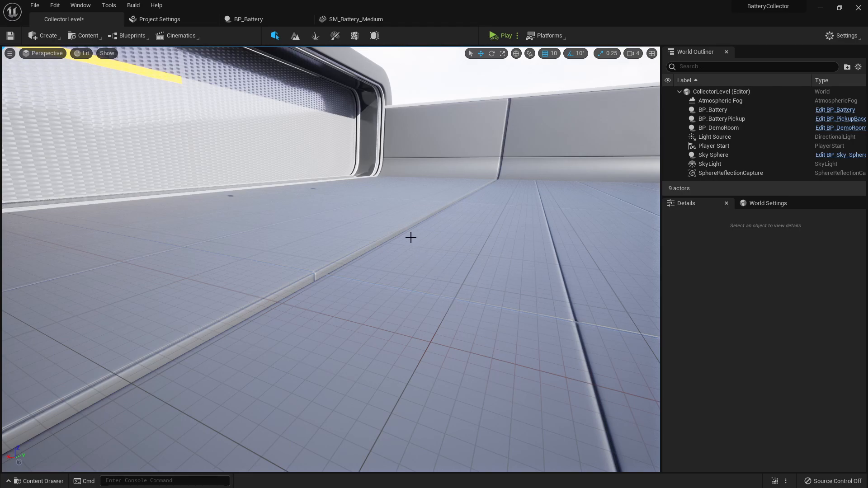
{"action": "mouse_move", "coordinate": [429, 221]}
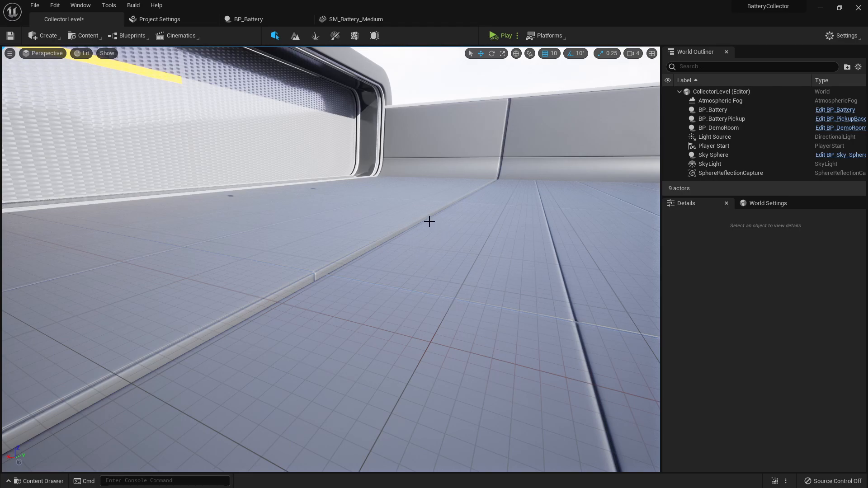
{"action": "mouse_move", "coordinate": [418, 212]}
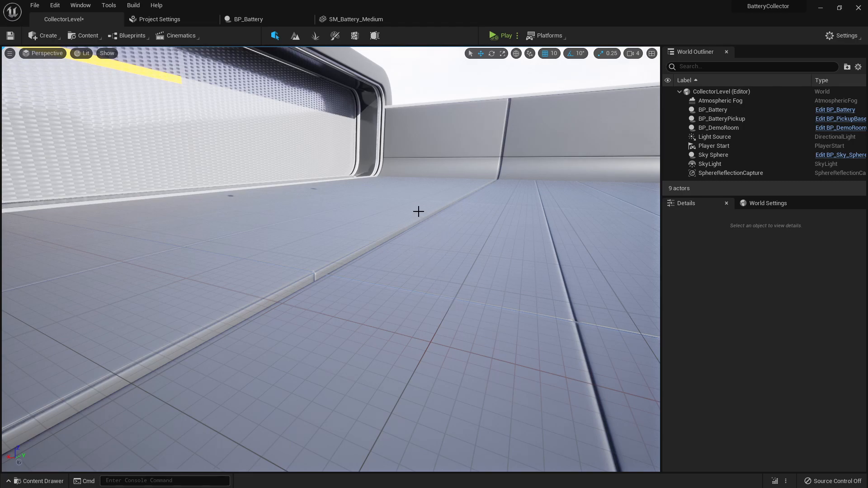